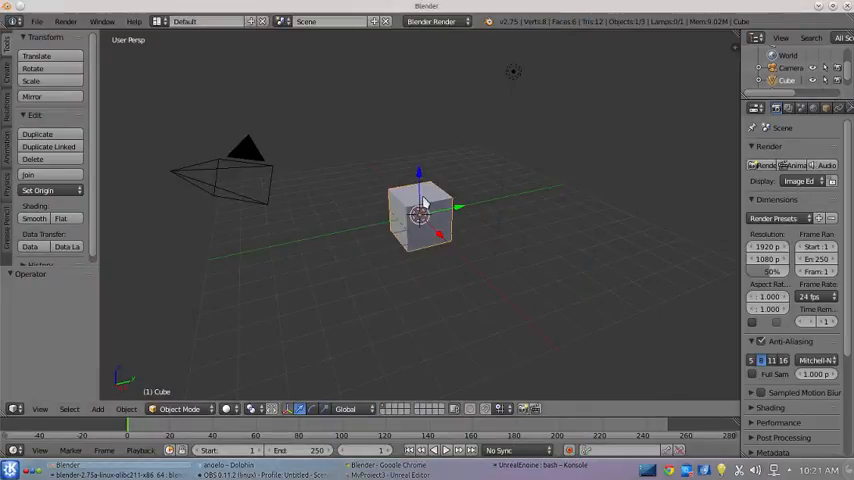
{"action": "mouse_move", "coordinate": [452, 240]}
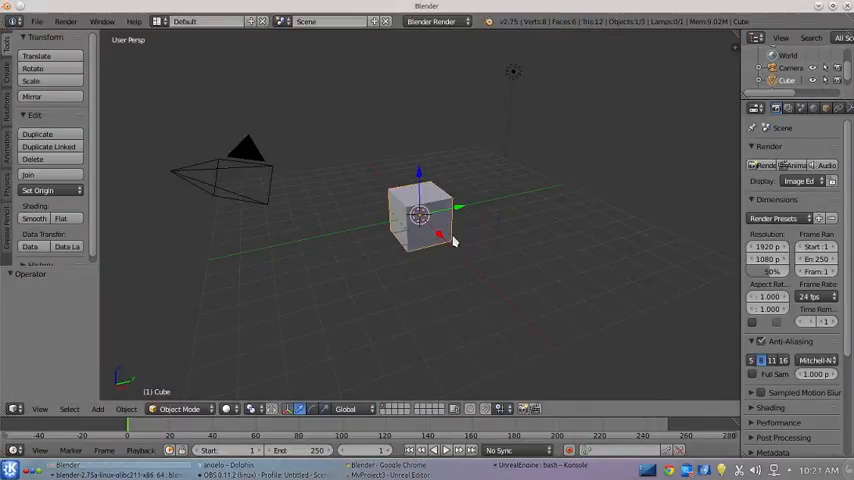
{"action": "mouse_move", "coordinate": [464, 230]}
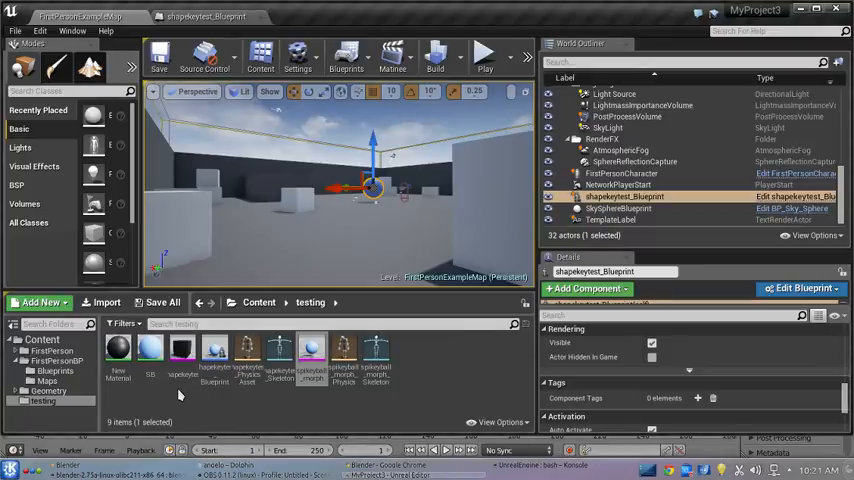
{"action": "mouse_move", "coordinate": [184, 350]}
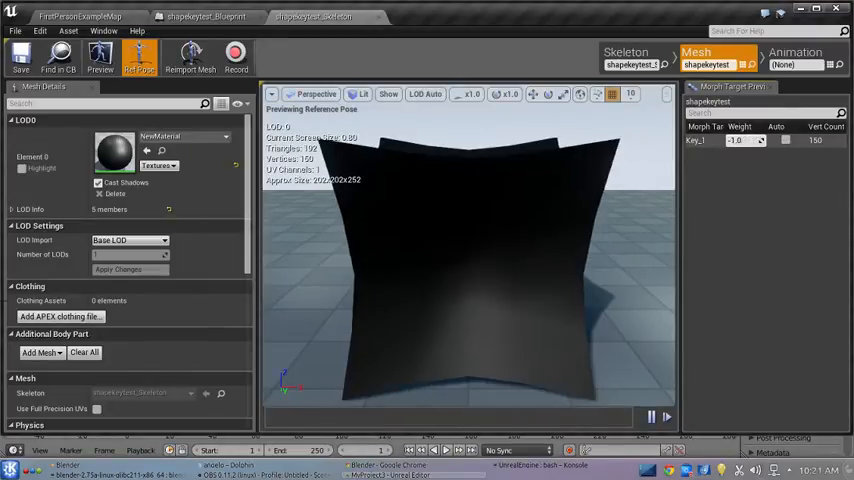
{"action": "mouse_move", "coordinate": [364, 20]}
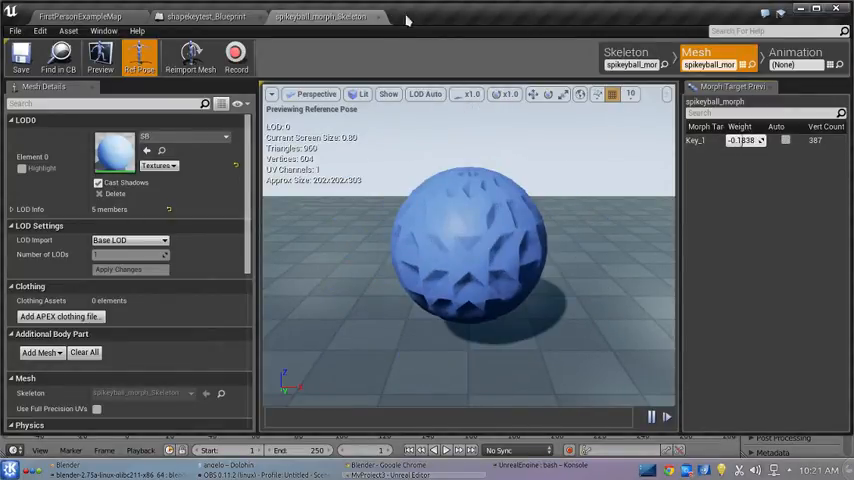
Step: Preview the example morph meshes in the UE4 mesh editor and return to Blender's cube scene
{"action": "left_click", "coordinate": [204, 16]}
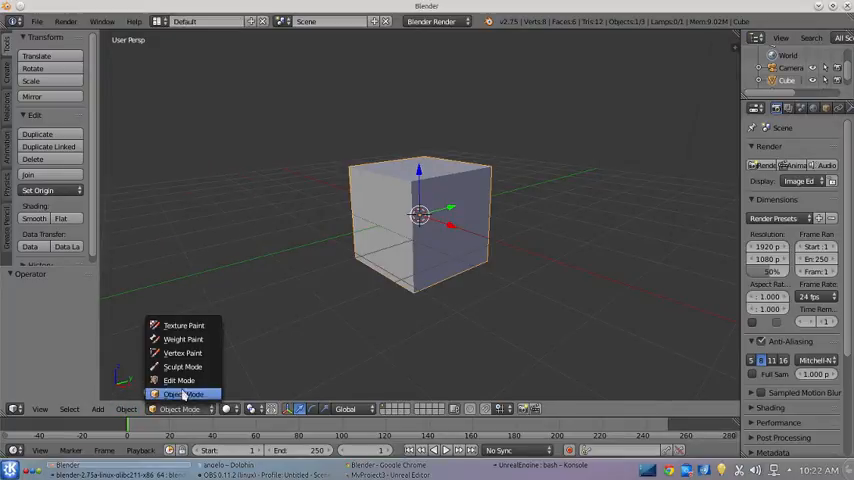
{"action": "left_click", "coordinate": [180, 380]}
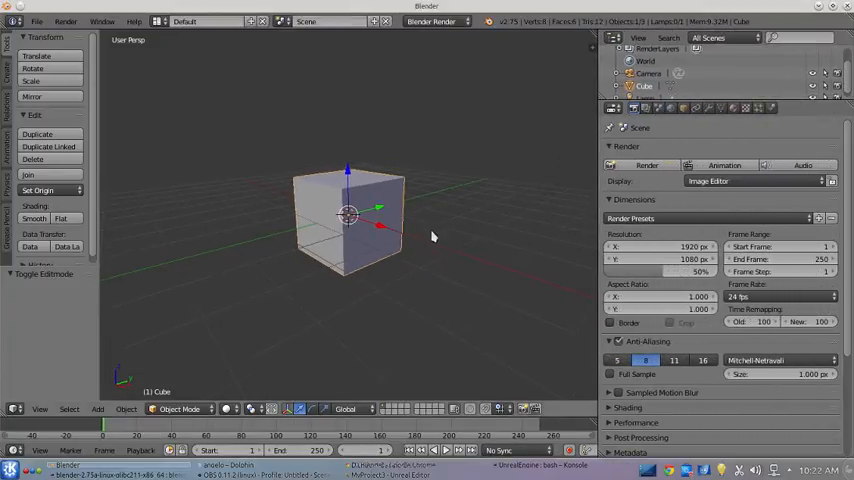
{"action": "mouse_move", "coordinate": [732, 122]}
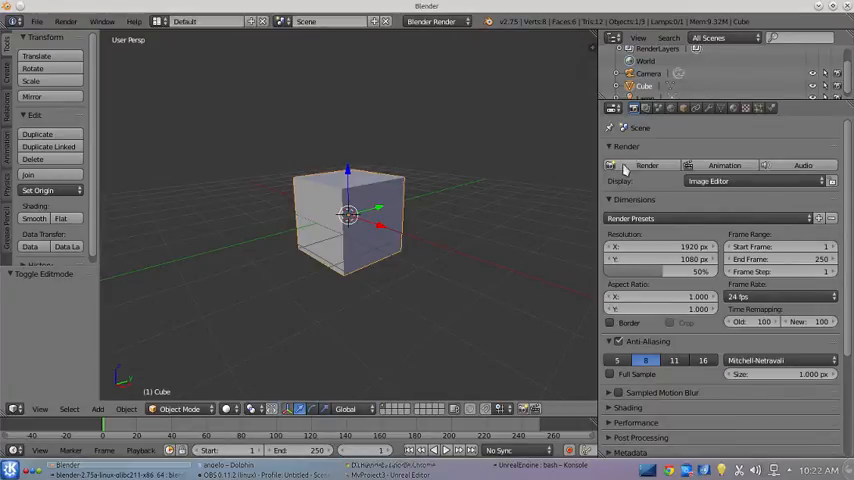
Step: Add a Basis and a second shape key to the cube and rename the second one Key_1
{"action": "left_click", "coordinate": [720, 108]}
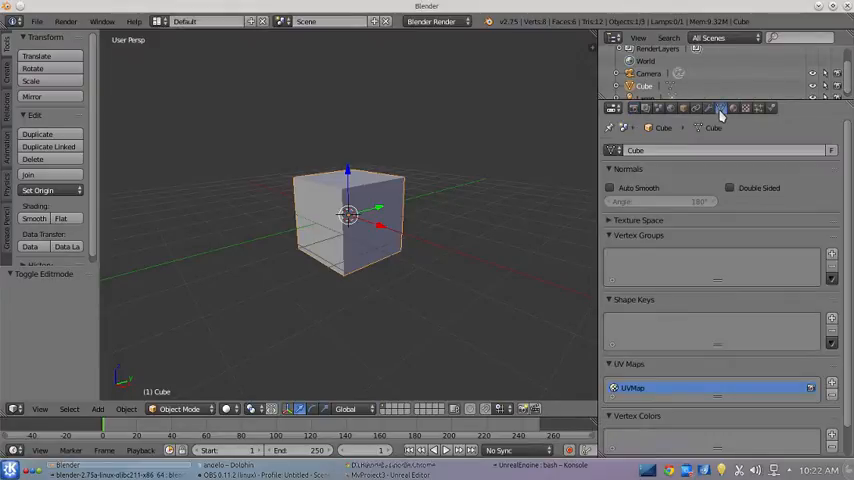
{"action": "mouse_move", "coordinate": [720, 110]}
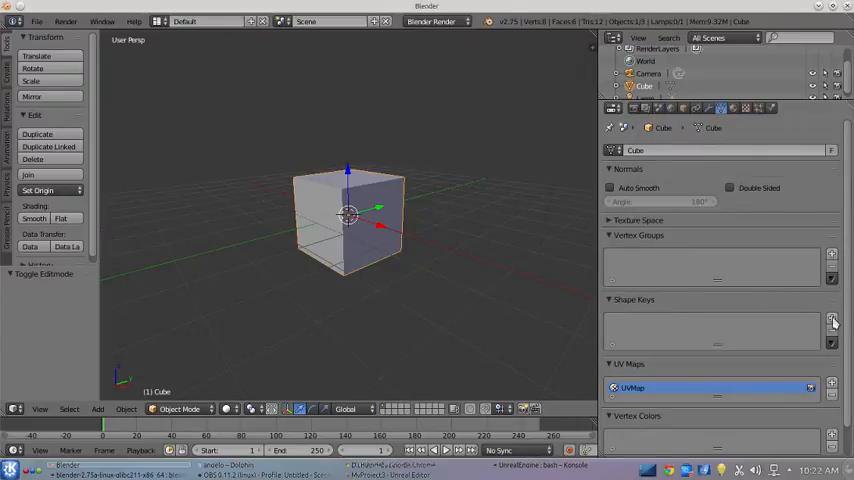
{"action": "left_click", "coordinate": [832, 320]}
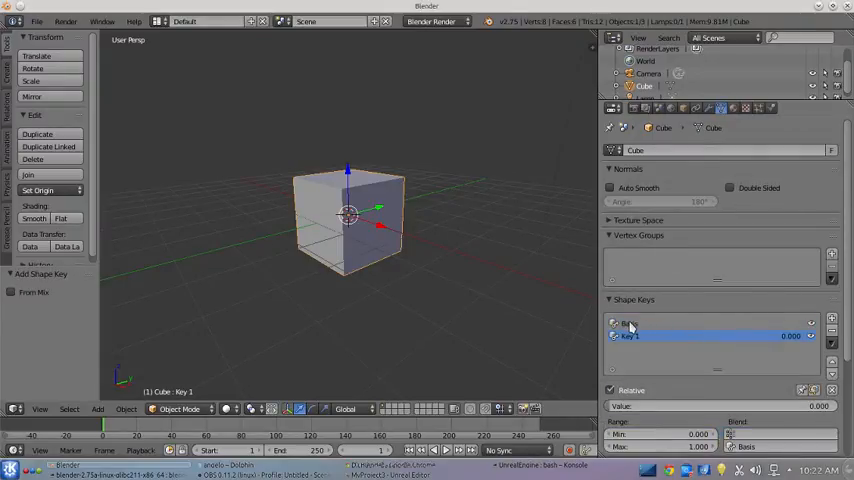
{"action": "left_click", "coordinate": [628, 322]}
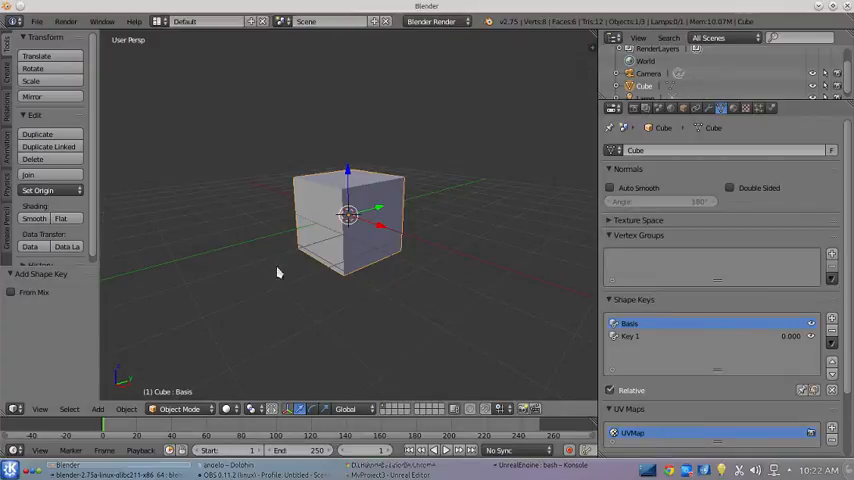
{"action": "left_click", "coordinate": [630, 336]}
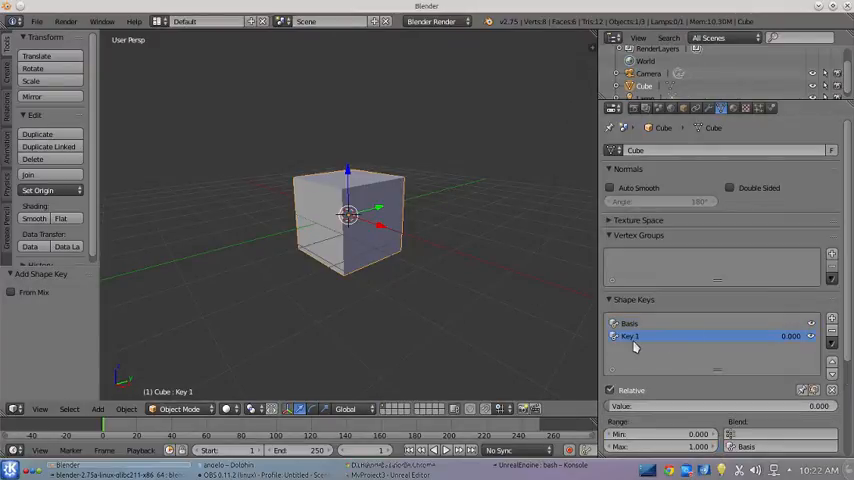
{"action": "mouse_move", "coordinate": [644, 336]}
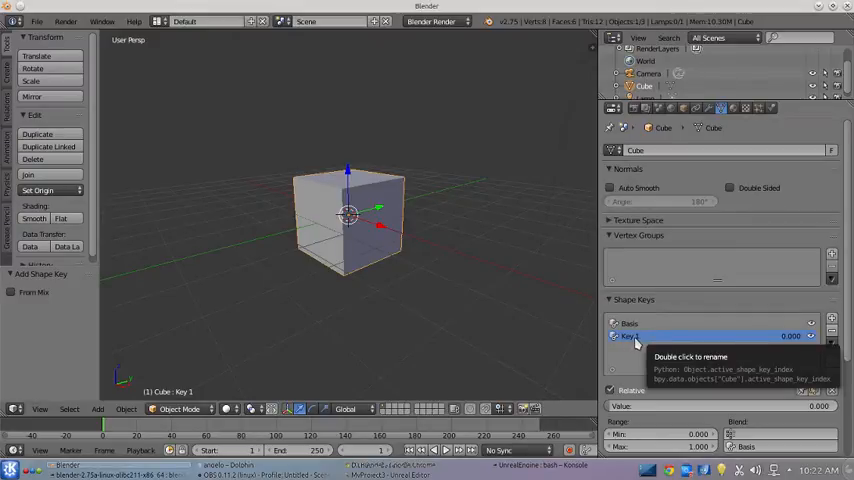
{"action": "mouse_move", "coordinate": [370, 176]}
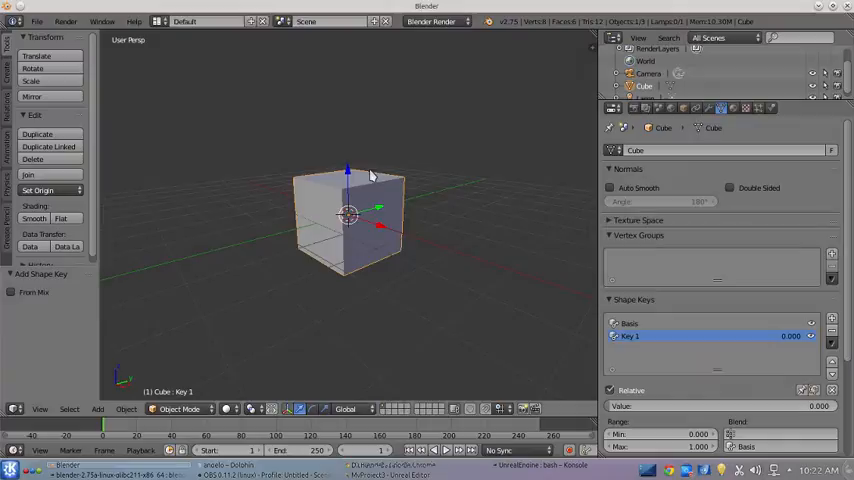
{"action": "mouse_move", "coordinate": [364, 218]}
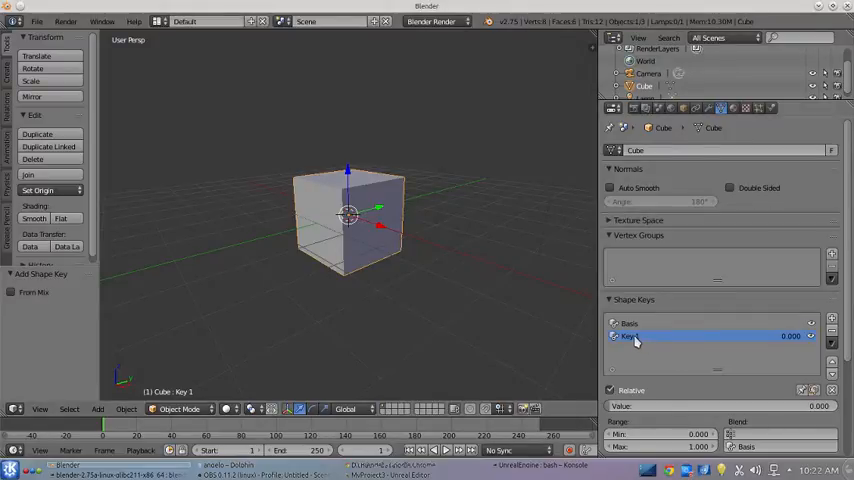
{"action": "double_click", "coordinate": [628, 336]}
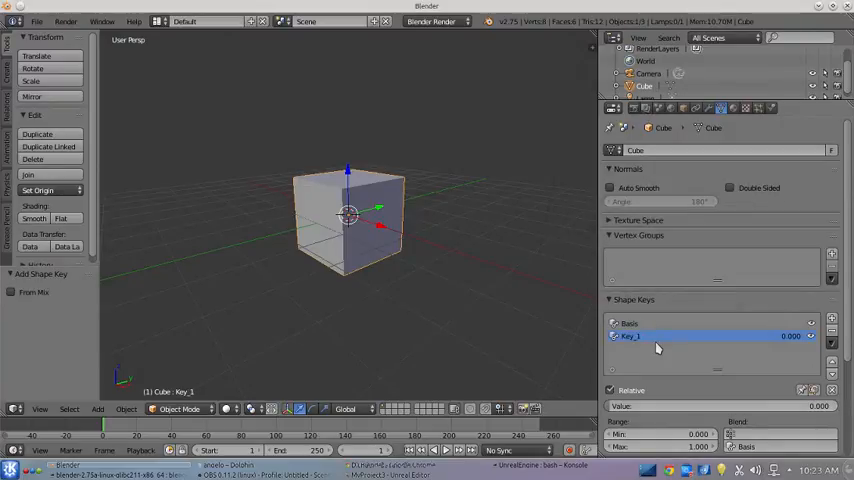
{"action": "mouse_move", "coordinate": [648, 340]}
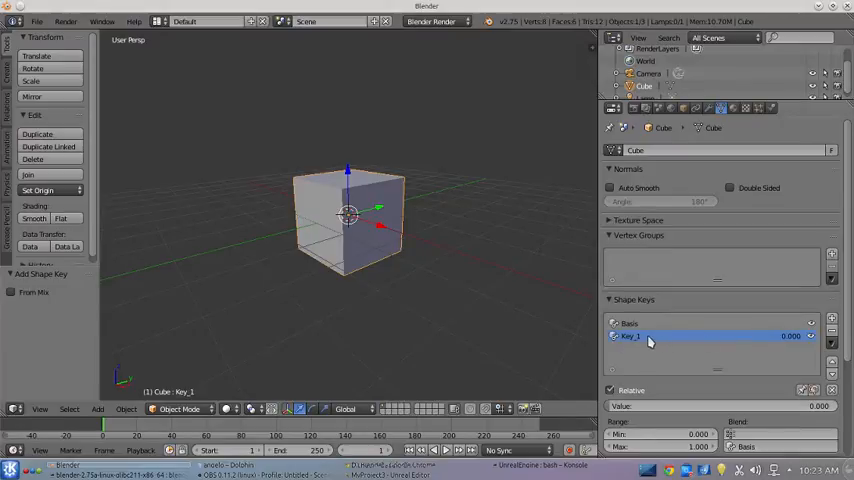
Step: Edit the cube's mesh for the Key_1 shape in Edit Mode and return to Object Mode
{"action": "left_click", "coordinate": [182, 408]}
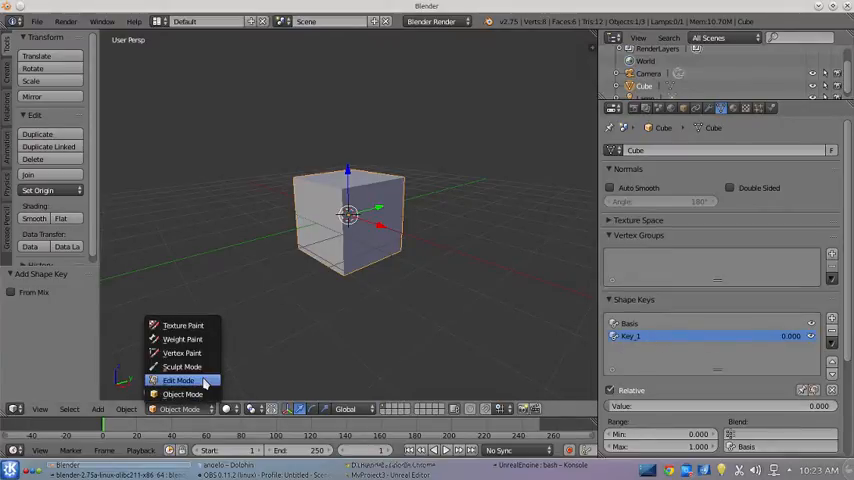
{"action": "left_click", "coordinate": [178, 380]}
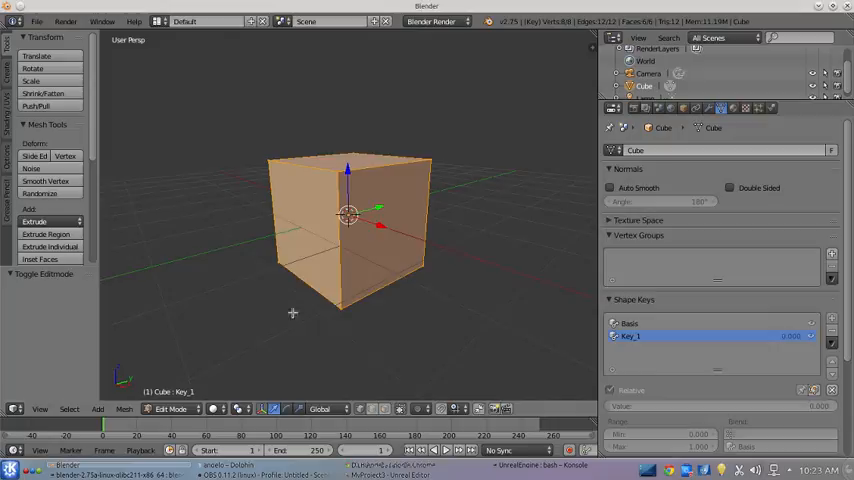
{"action": "mouse_move", "coordinate": [96, 144]}
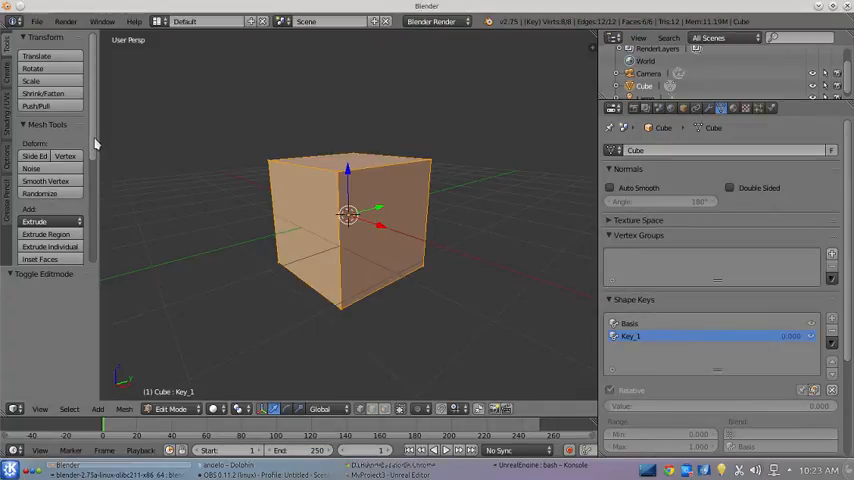
{"action": "scroll", "scroll_direction": "down", "scroll_amount": 3}
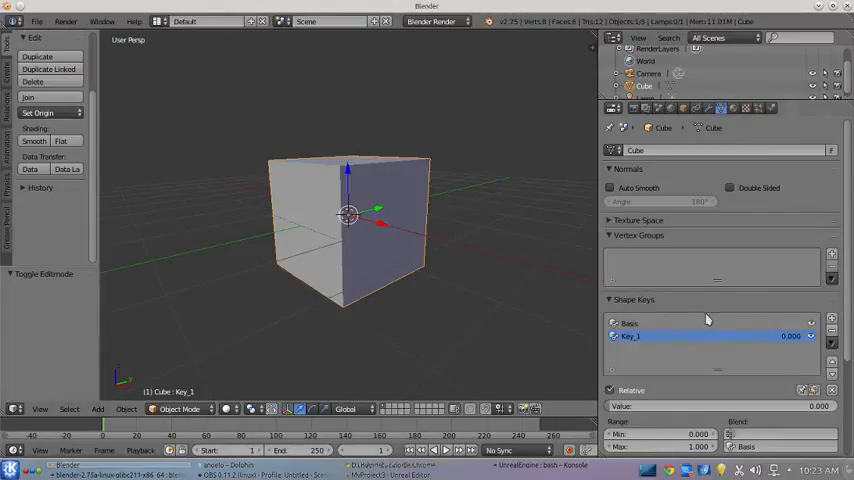
{"action": "mouse_move", "coordinate": [644, 324]}
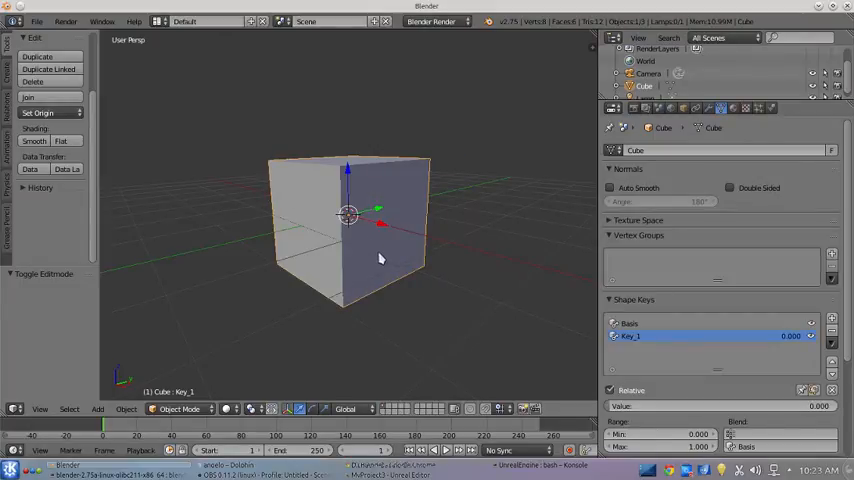
{"action": "mouse_move", "coordinate": [268, 196]}
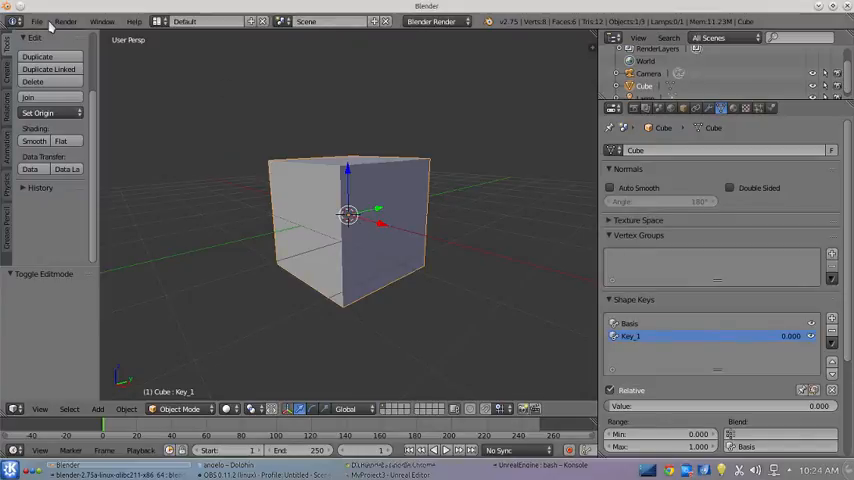
Step: Start an FBX export limited to selected objects with smoothing set to Face
{"action": "left_click", "coordinate": [36, 20]}
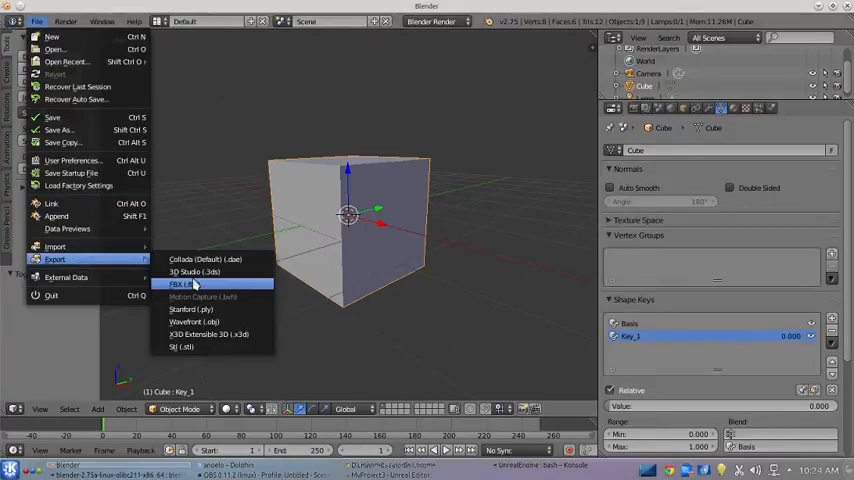
{"action": "left_click", "coordinate": [180, 284]}
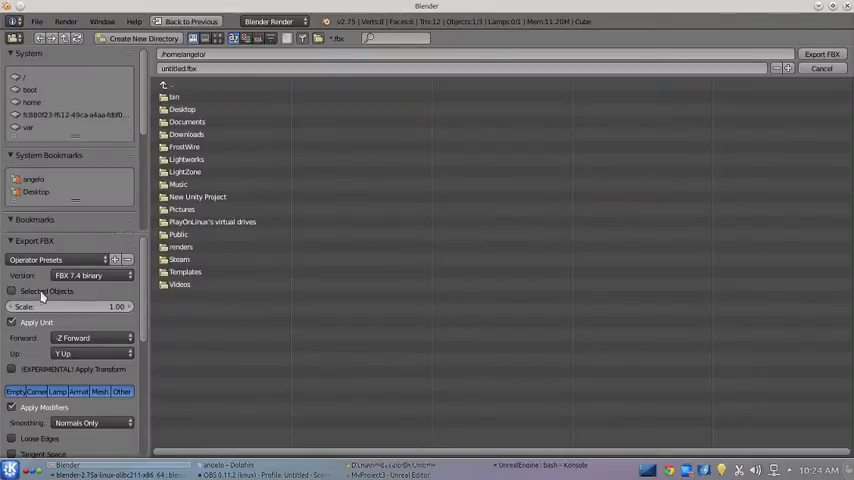
{"action": "left_click", "coordinate": [12, 290]}
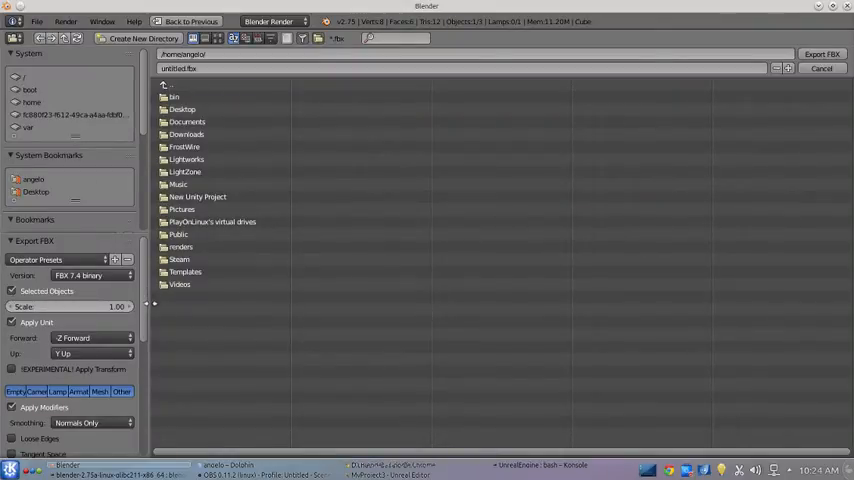
{"action": "scroll", "scroll_direction": "down", "scroll_amount": 3}
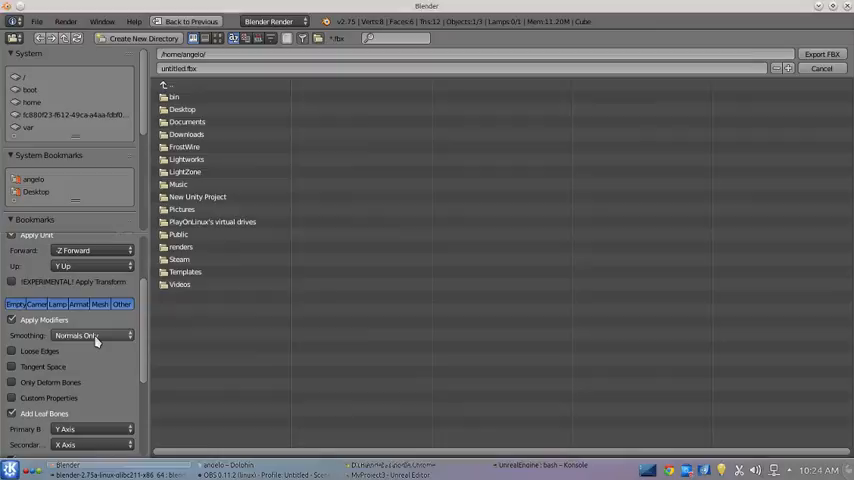
{"action": "left_click", "coordinate": [90, 336]}
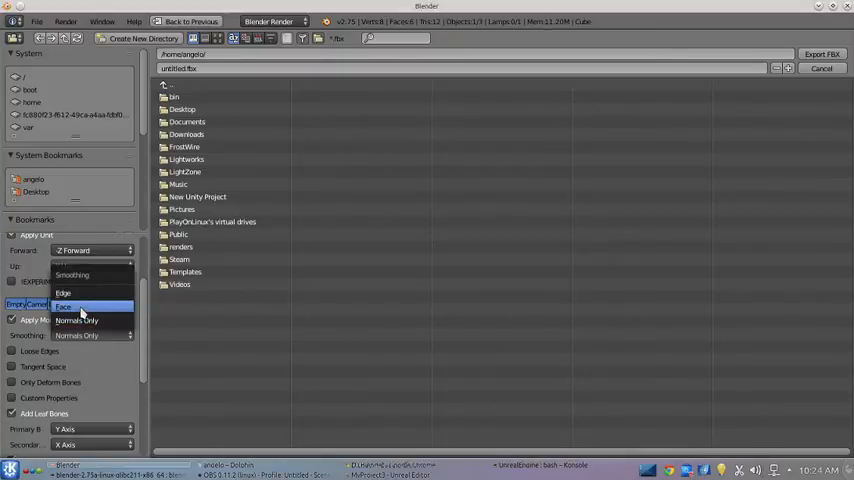
{"action": "left_click", "coordinate": [64, 306]}
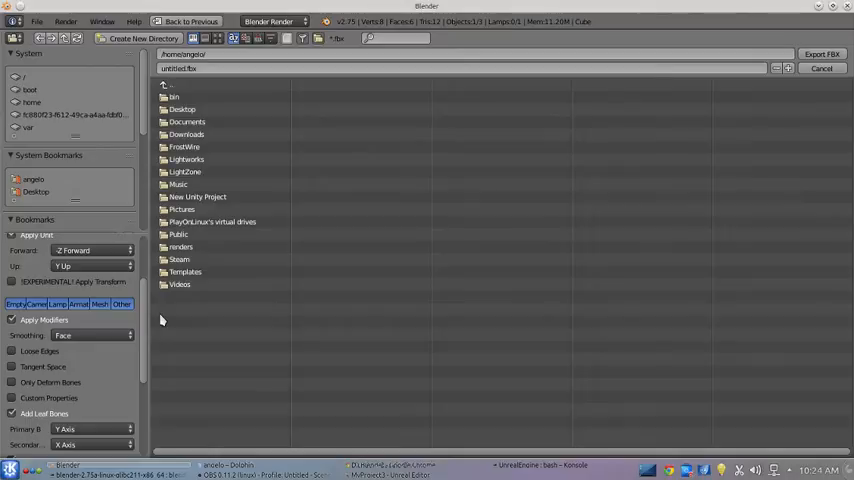
{"action": "mouse_move", "coordinate": [148, 328]}
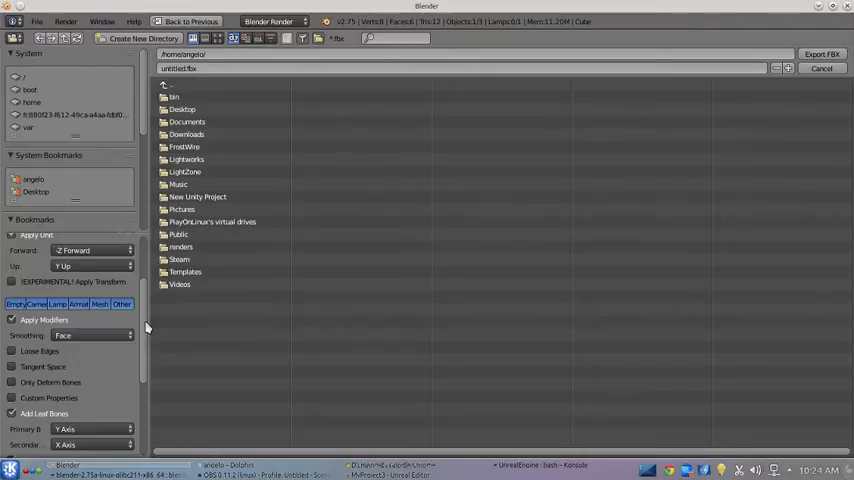
Step: Browse into Unreal Projects > MyProject3 > Content > testing as the export folder
{"action": "scroll", "scroll_direction": "down", "scroll_amount": 3}
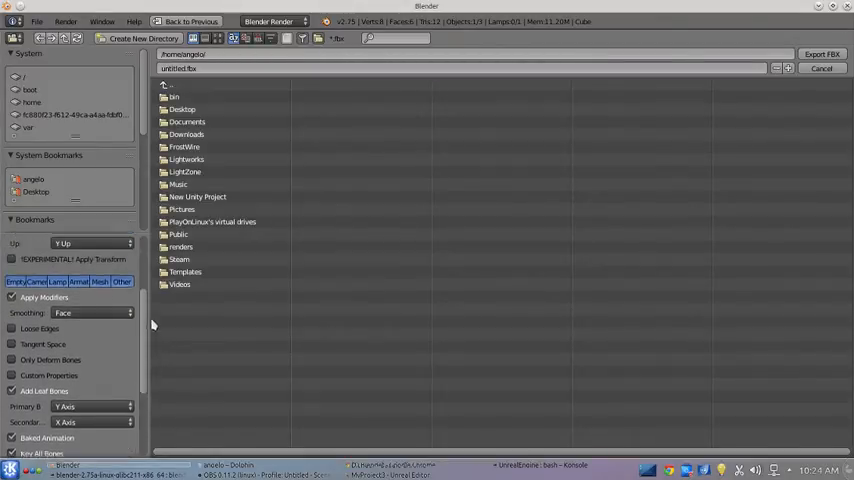
{"action": "double_click", "coordinate": [188, 120]}
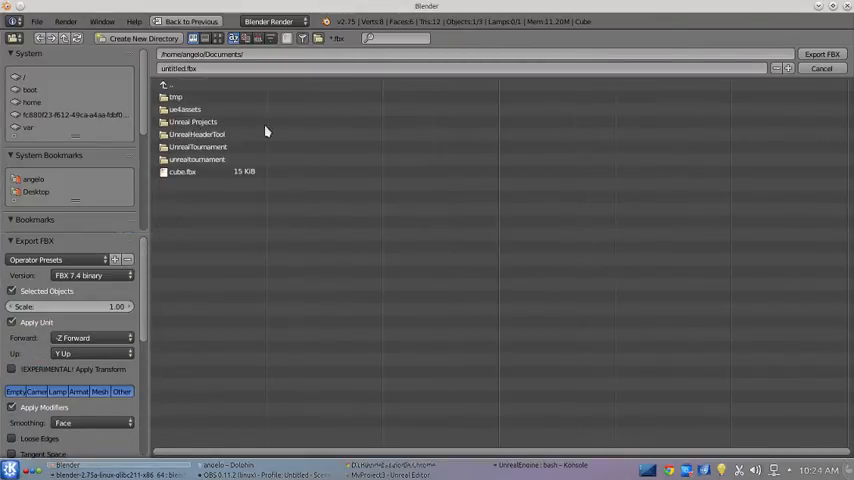
{"action": "double_click", "coordinate": [192, 120]}
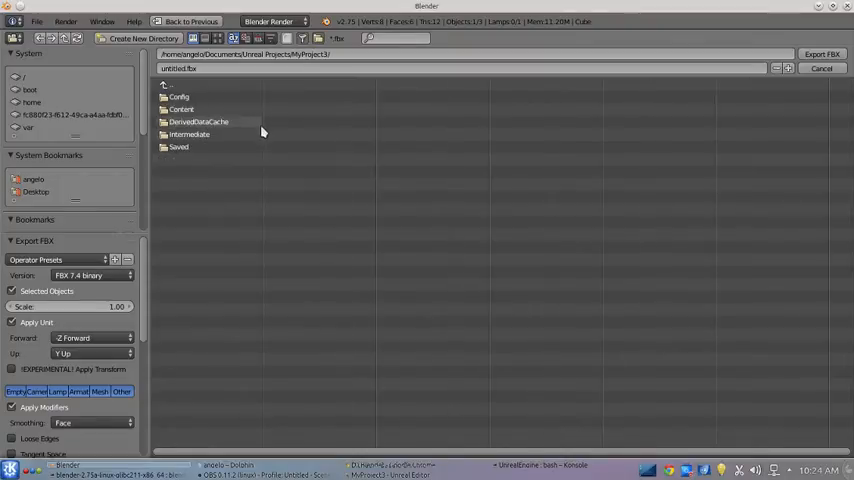
{"action": "double_click", "coordinate": [180, 108]}
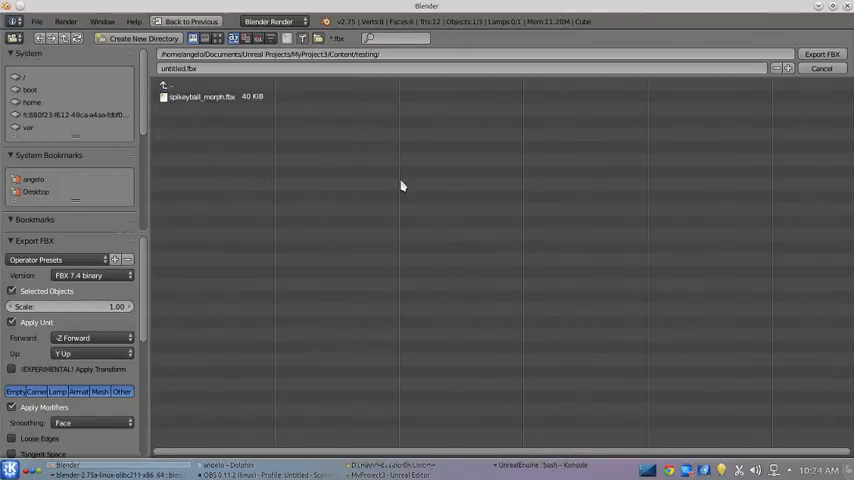
Step: Export the cube FBX and import it into UE4 as a skeletal mesh with morph targets
{"action": "left_click", "coordinate": [184, 68]}
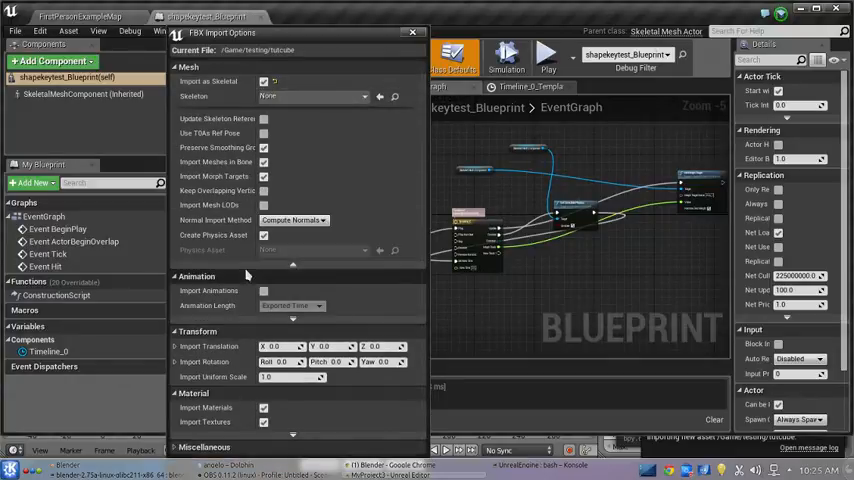
{"action": "mouse_move", "coordinate": [264, 176]}
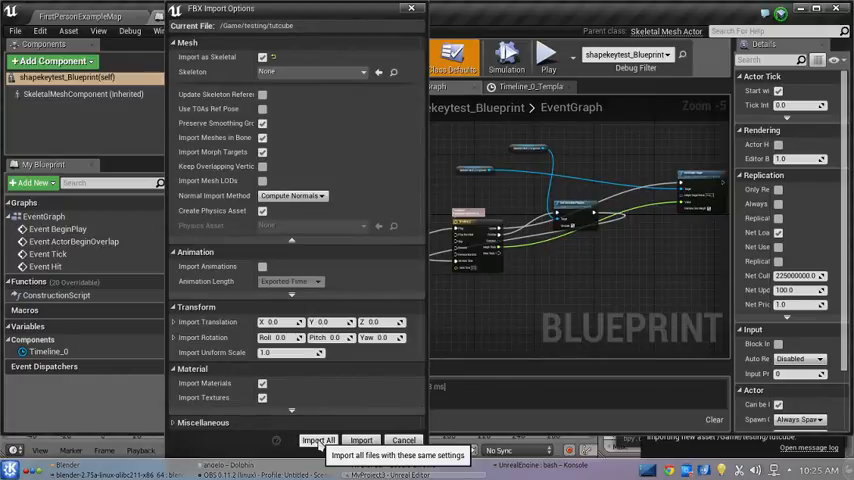
{"action": "left_click", "coordinate": [318, 440]}
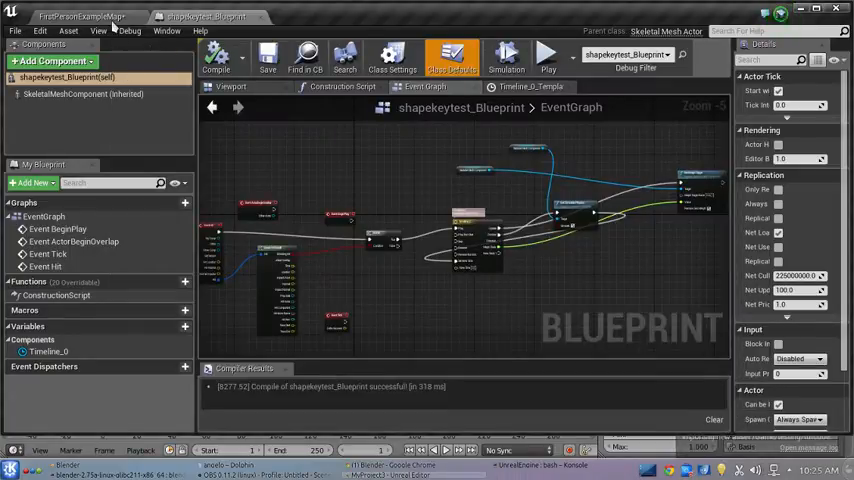
Step: Open the imported tutcube skeletal mesh in the mesh editor from the Content Browser
{"action": "left_click", "coordinate": [82, 16]}
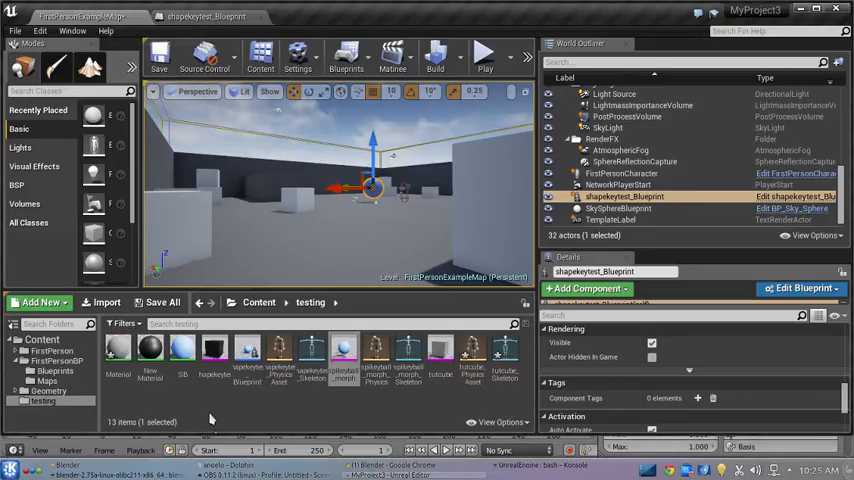
{"action": "mouse_move", "coordinate": [184, 350]}
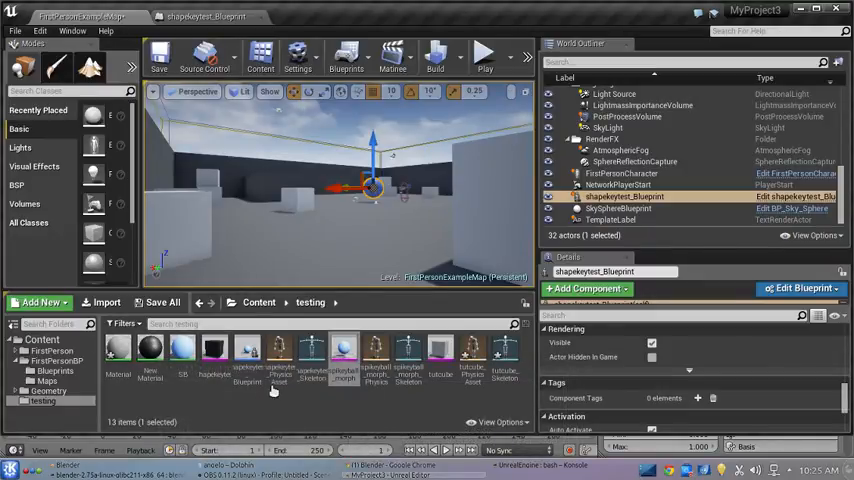
{"action": "mouse_move", "coordinate": [440, 350]}
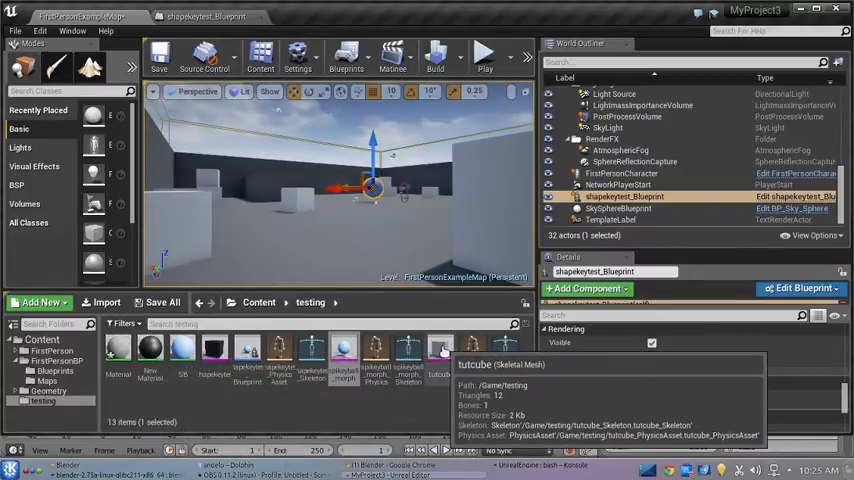
{"action": "double_click", "coordinate": [440, 348]}
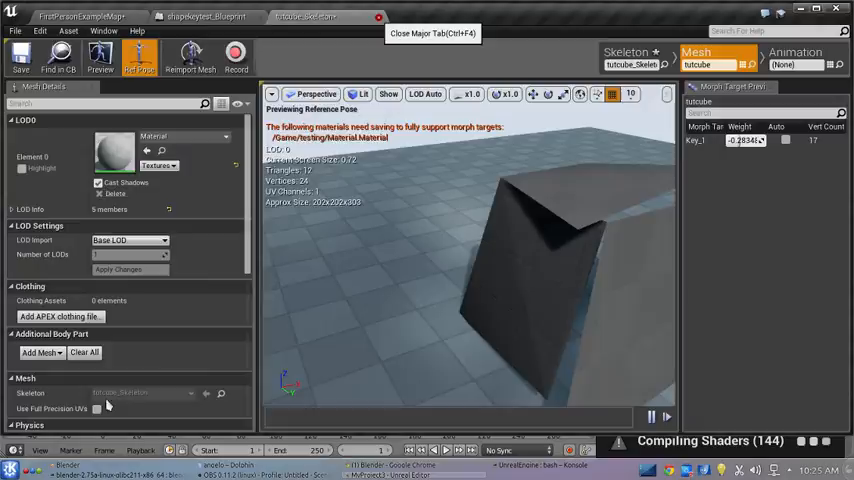
Step: Shade the cube smooth in Blender and start another FBX export to the testing folder
{"action": "left_click", "coordinate": [68, 464]}
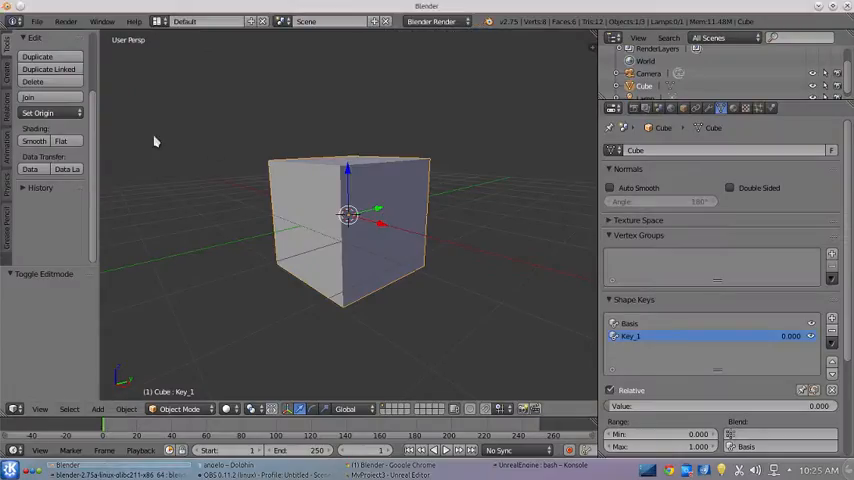
{"action": "left_click", "coordinate": [34, 140]}
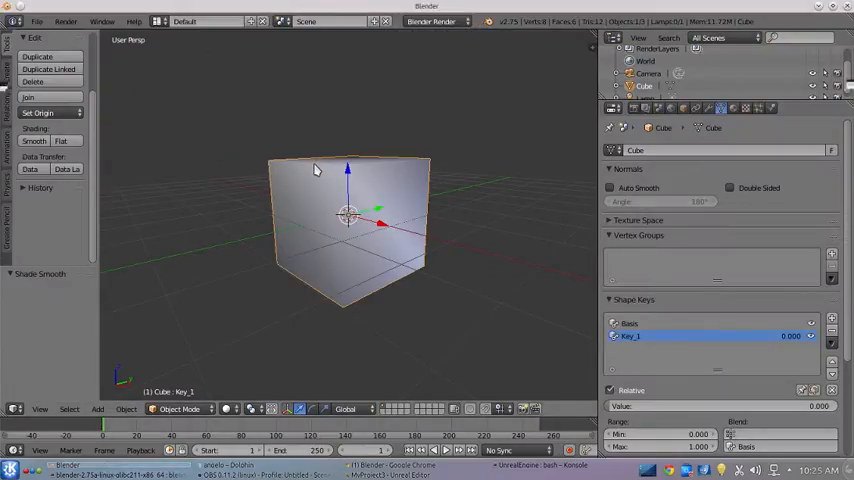
{"action": "left_click", "coordinate": [36, 20]}
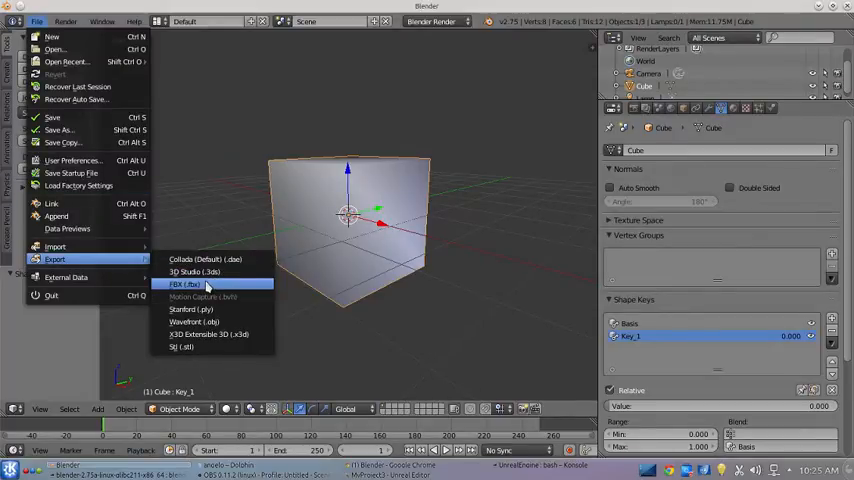
{"action": "left_click", "coordinate": [184, 284]}
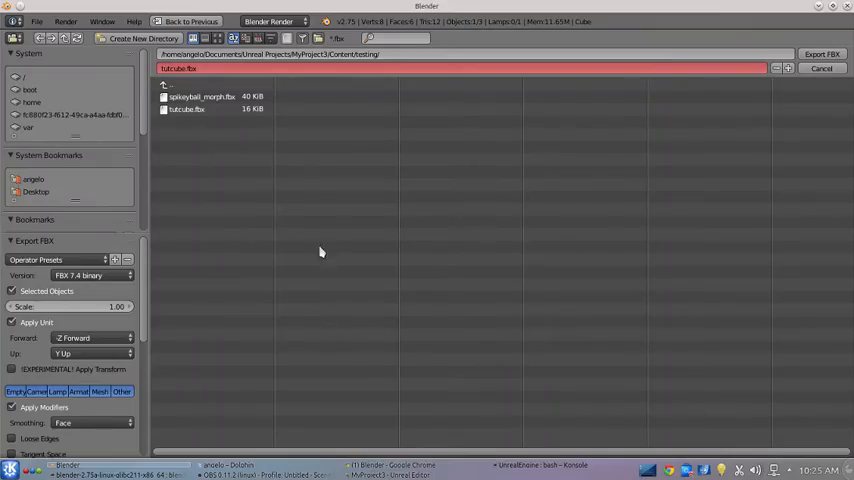
Step: Overwrite tutcube.fbx with the smoothed cube and reopen the reimported tutcube mesh in UE4
{"action": "left_click", "coordinate": [820, 68]}
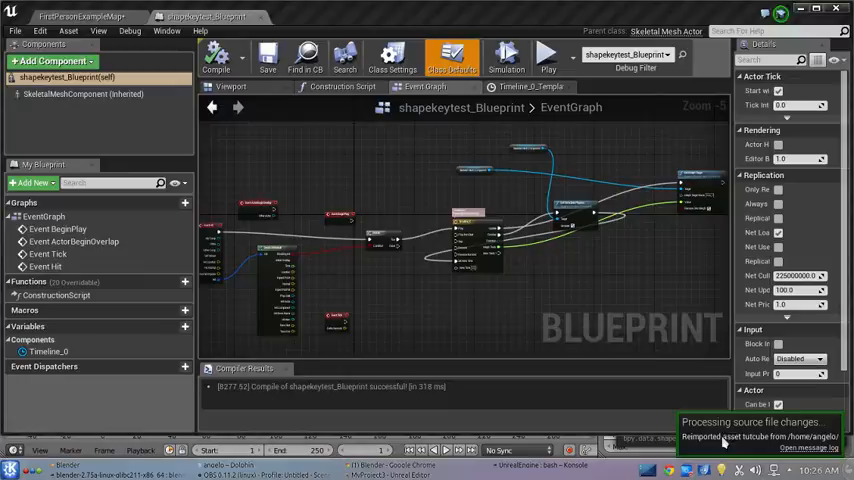
{"action": "left_click", "coordinate": [80, 16]}
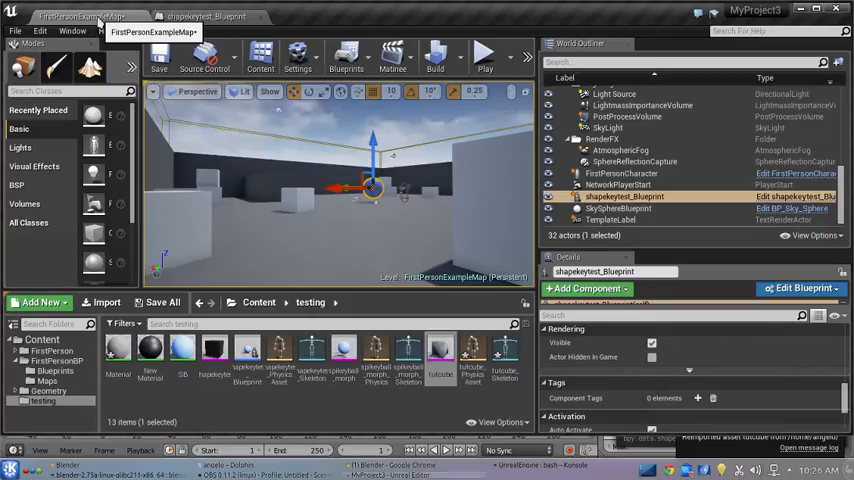
{"action": "mouse_move", "coordinate": [440, 348]}
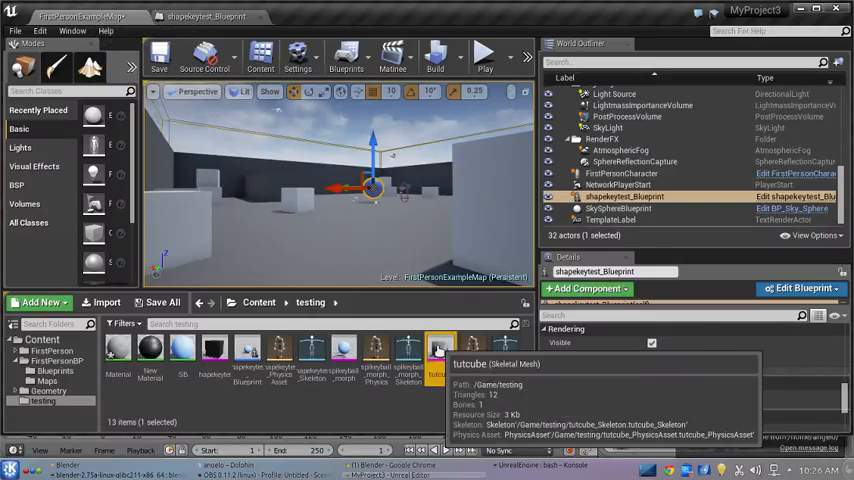
{"action": "double_click", "coordinate": [440, 348]}
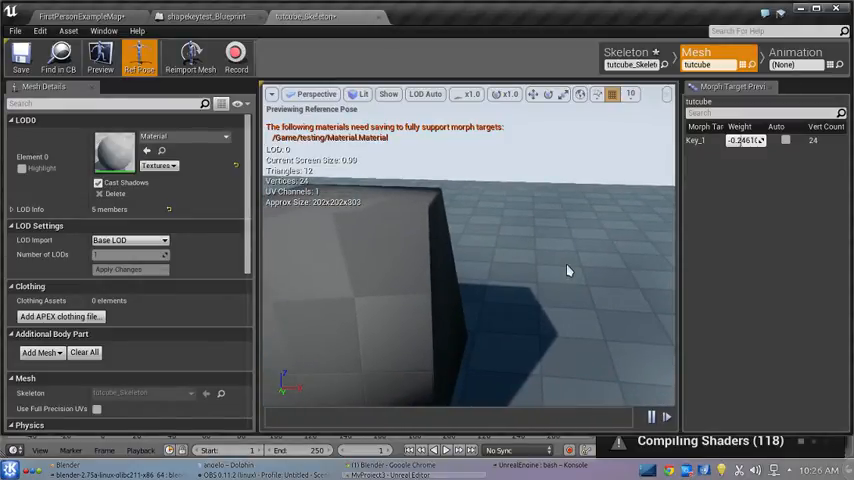
{"action": "mouse_move", "coordinate": [492, 264]}
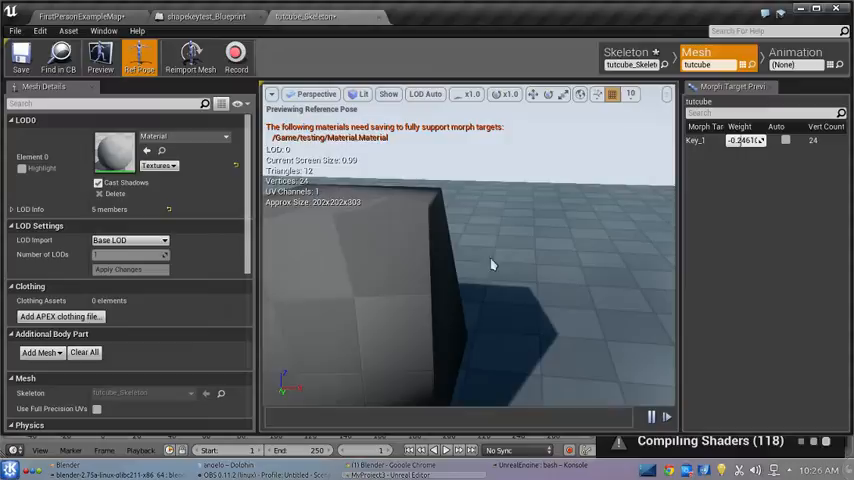
{"action": "mouse_move", "coordinate": [428, 248]}
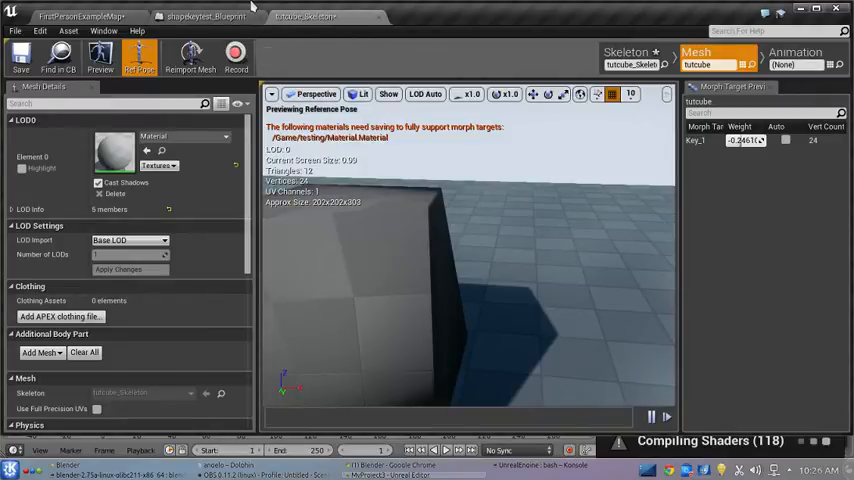
Step: Check the shapekeytest Blueprint graph, then place tutcube as an actor in the level
{"action": "left_click", "coordinate": [208, 16]}
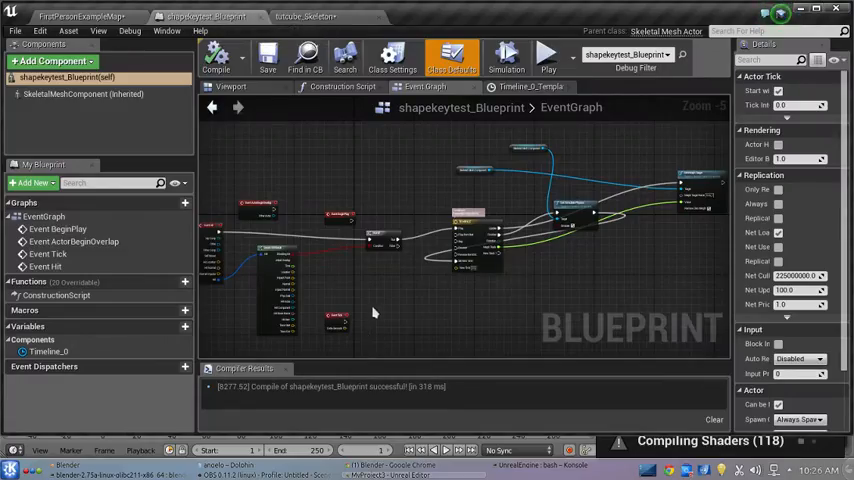
{"action": "mouse_move", "coordinate": [360, 288]}
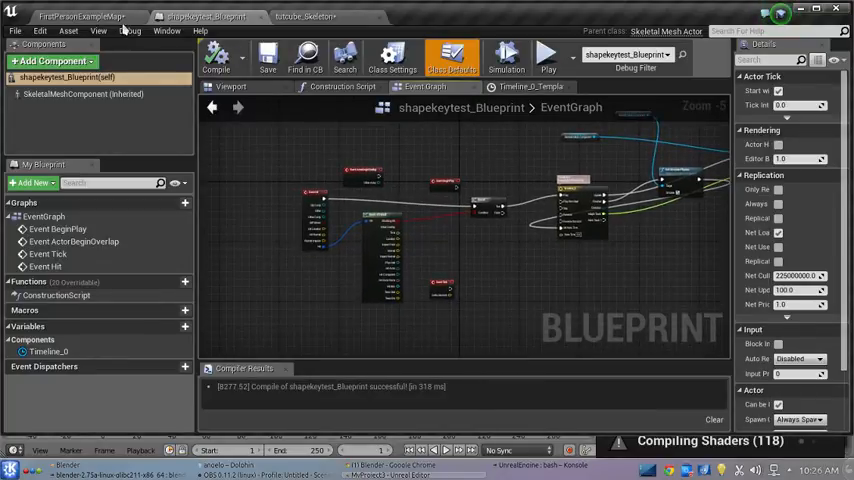
{"action": "left_click", "coordinate": [76, 16]}
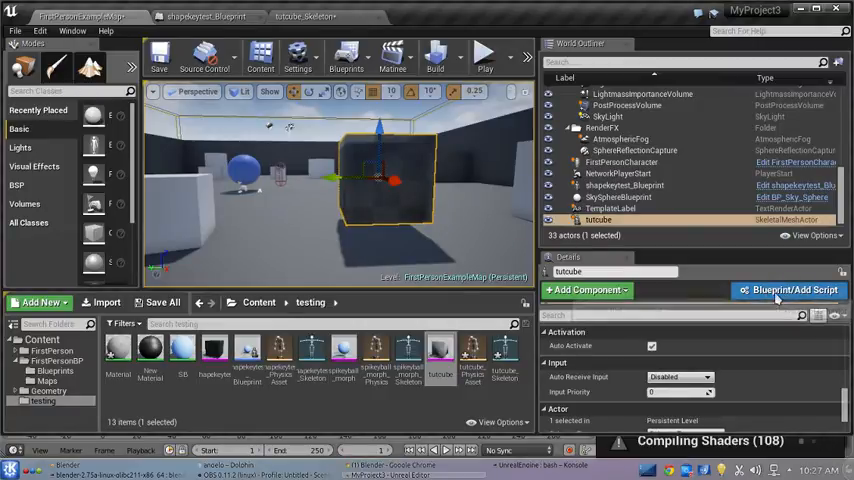
{"action": "mouse_move", "coordinate": [788, 290]}
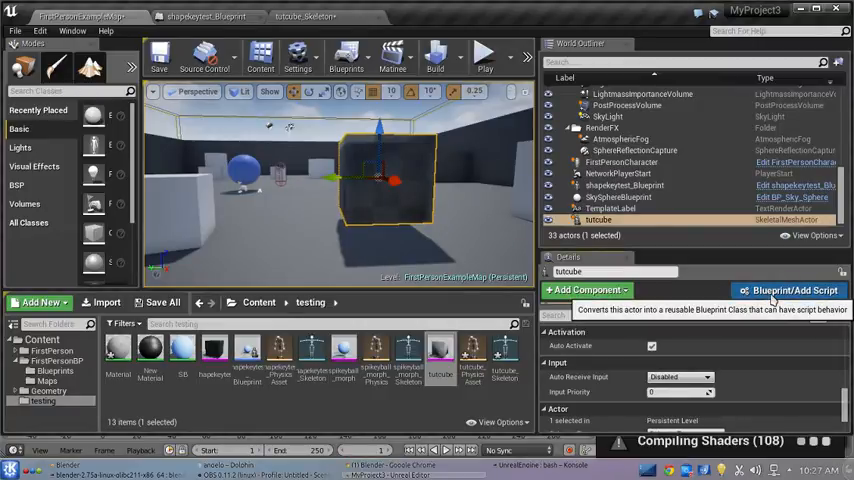
Step: Turn the placed cube into a tutcube_Blueprint class saved in the testing folder
{"action": "left_click", "coordinate": [788, 290]}
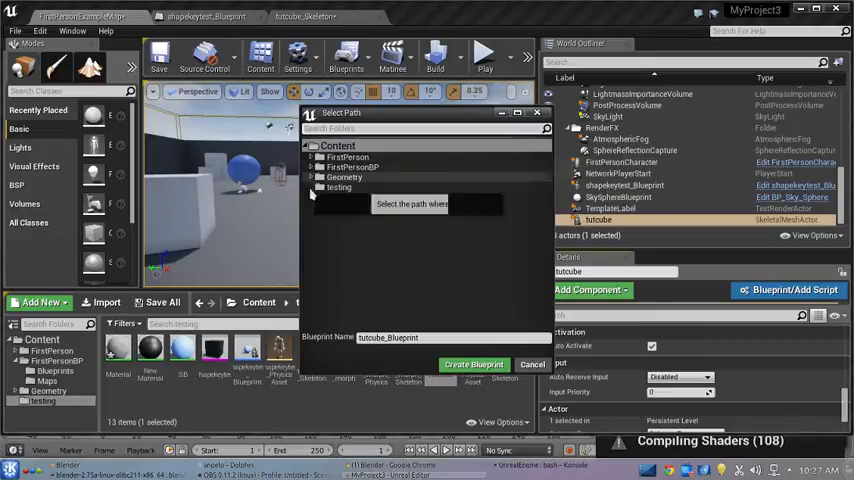
{"action": "left_click", "coordinate": [340, 188]}
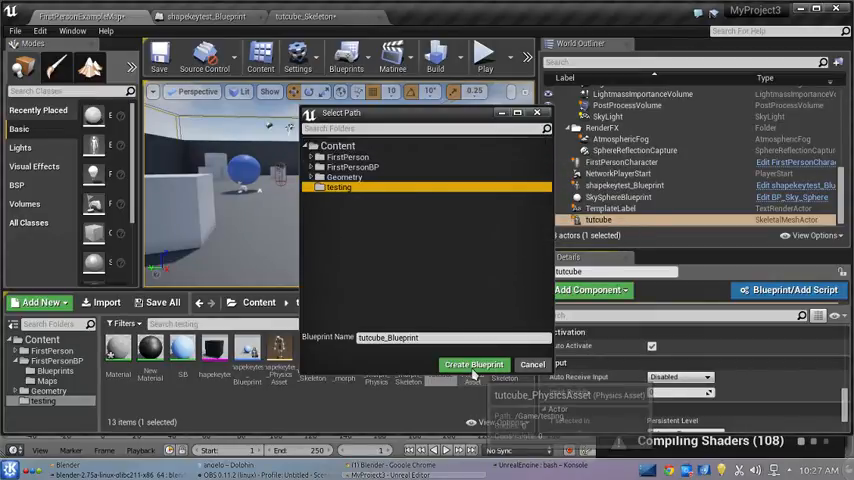
{"action": "left_click", "coordinate": [474, 364]}
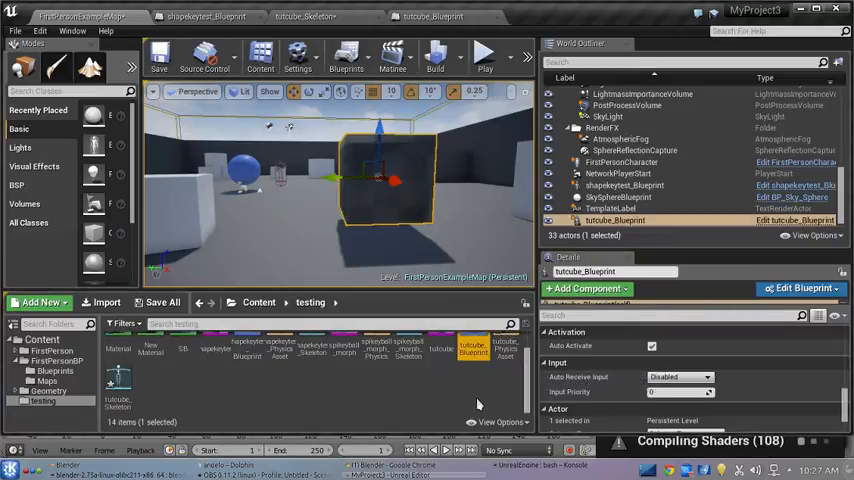
{"action": "mouse_move", "coordinate": [536, 388]}
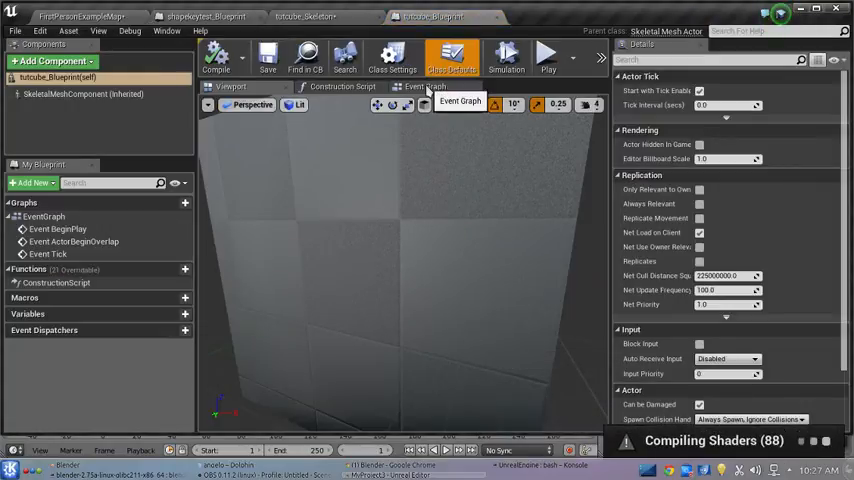
Step: Compile shapekeytest_Blueprint, marquee-select its node chain and copy it for tutcube_Blueprint
{"action": "left_click", "coordinate": [424, 86]}
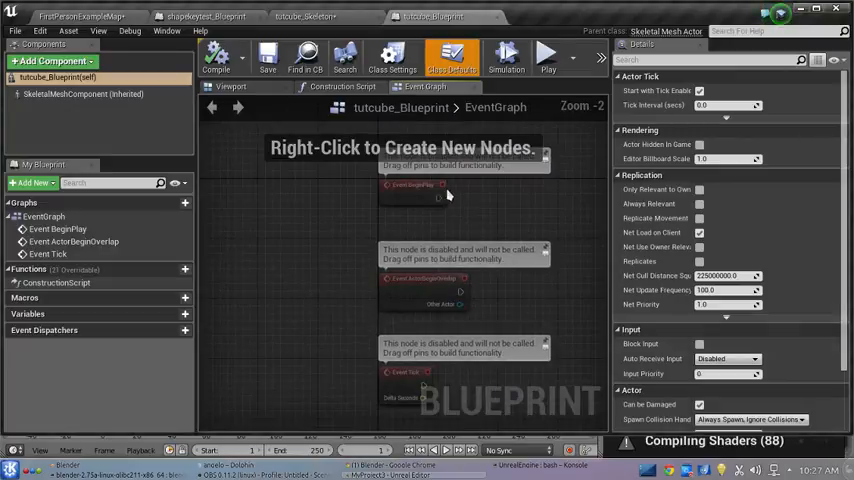
{"action": "mouse_move", "coordinate": [404, 304]}
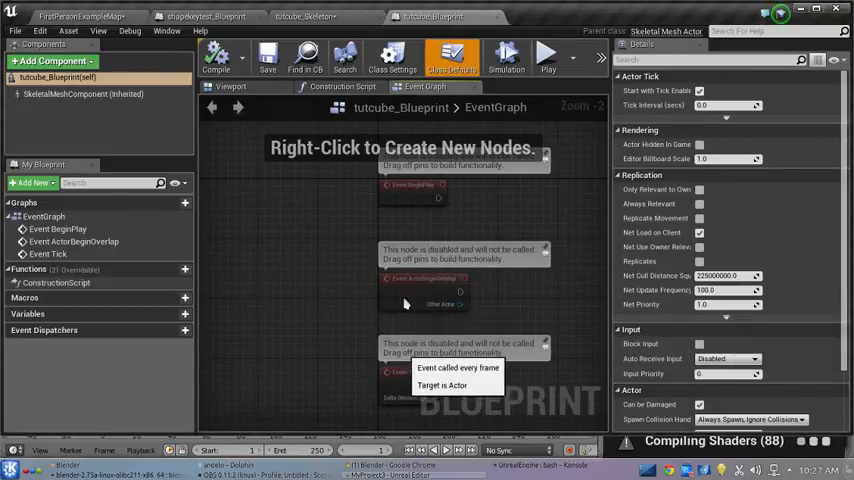
{"action": "mouse_move", "coordinate": [520, 226]}
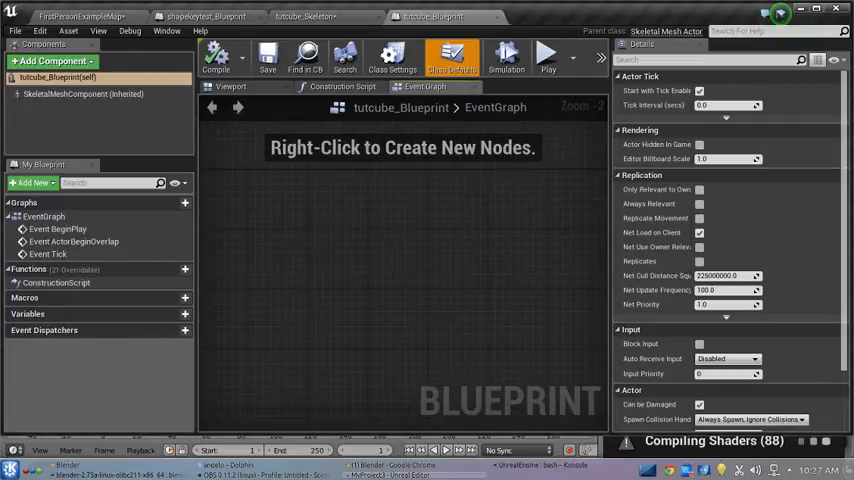
{"action": "scroll", "scroll_direction": "down", "scroll_amount": 3}
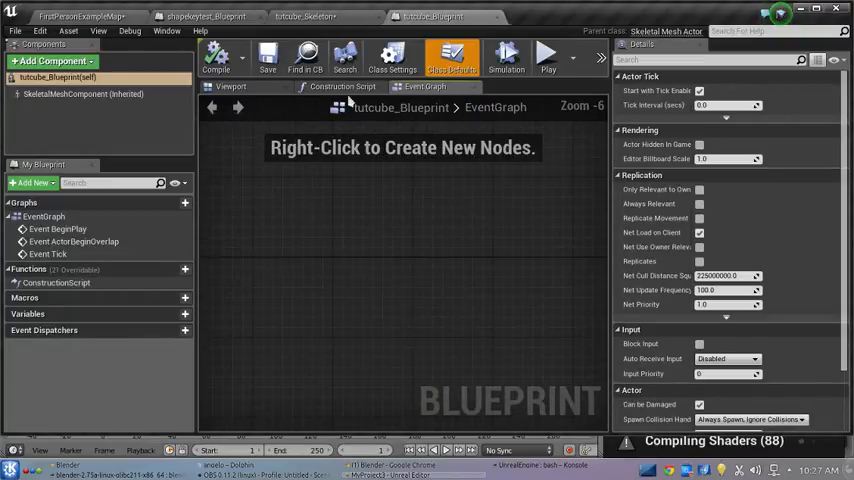
{"action": "left_click", "coordinate": [200, 16]}
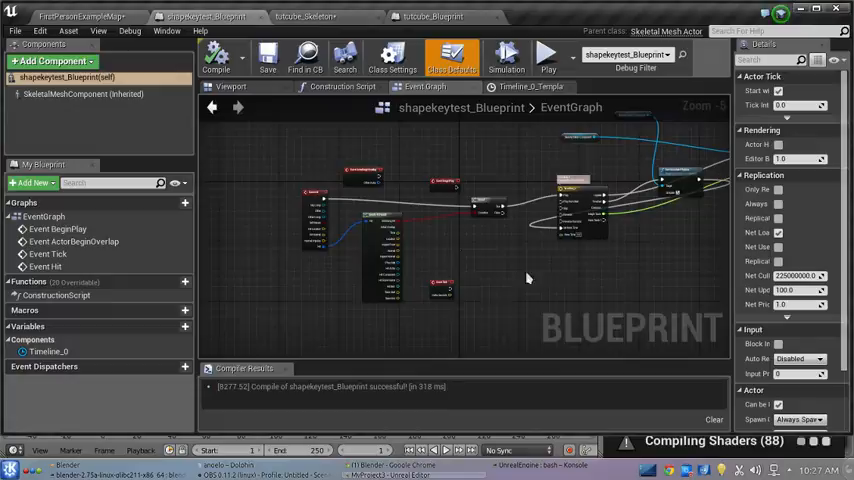
{"action": "scroll", "scroll_direction": "down", "scroll_amount": 3}
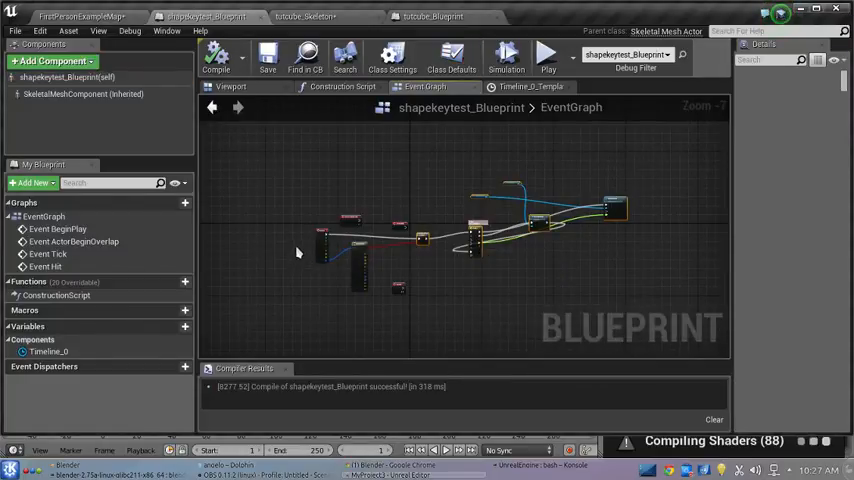
{"action": "left_click_drag", "start_coordinate": [300, 248], "coordinate": [370, 300]}
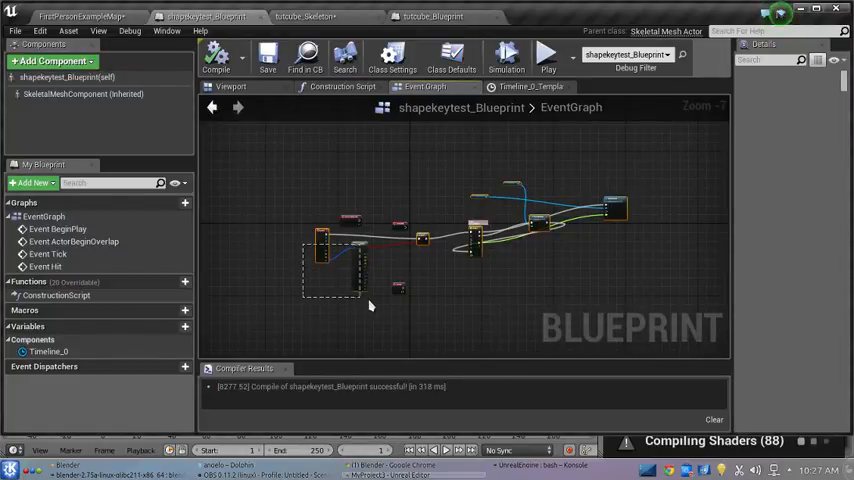
{"action": "mouse_move", "coordinate": [358, 280]}
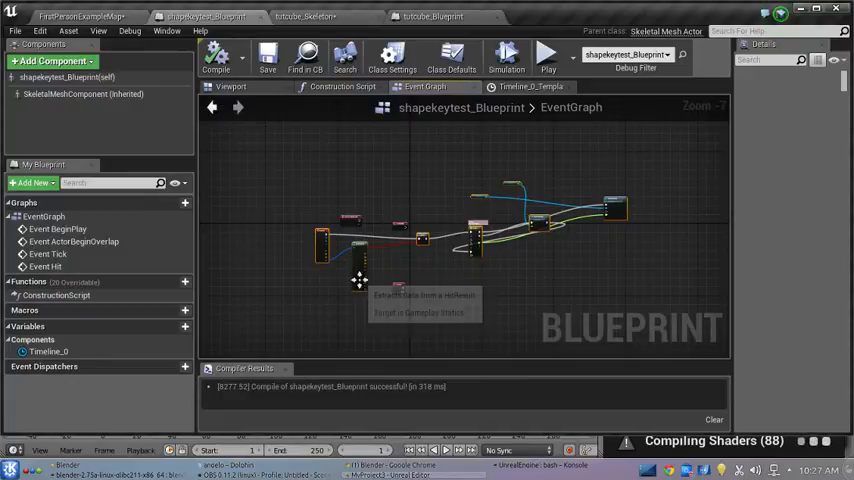
{"action": "right_click", "coordinate": [360, 280]}
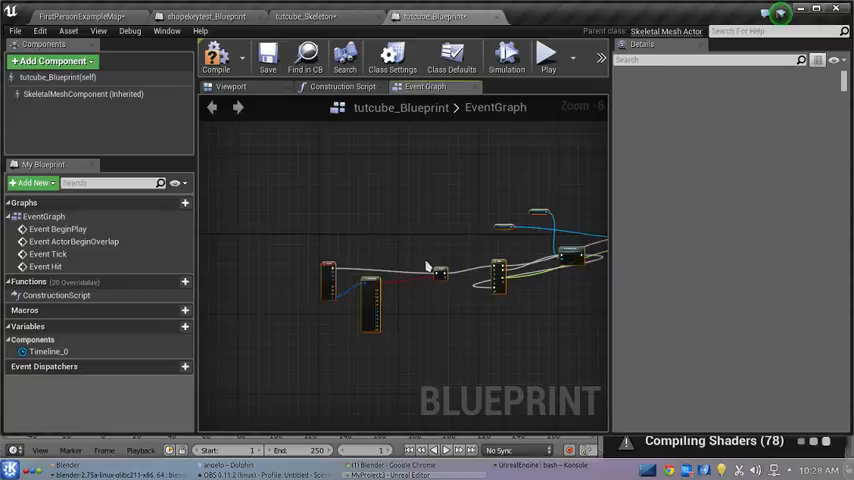
Step: Wire Event Hit through Break Hit Result and a Branch into Timeline_0, then enter its curve editor
{"action": "left_click_drag", "start_coordinate": [436, 270], "coordinate": [448, 256]}
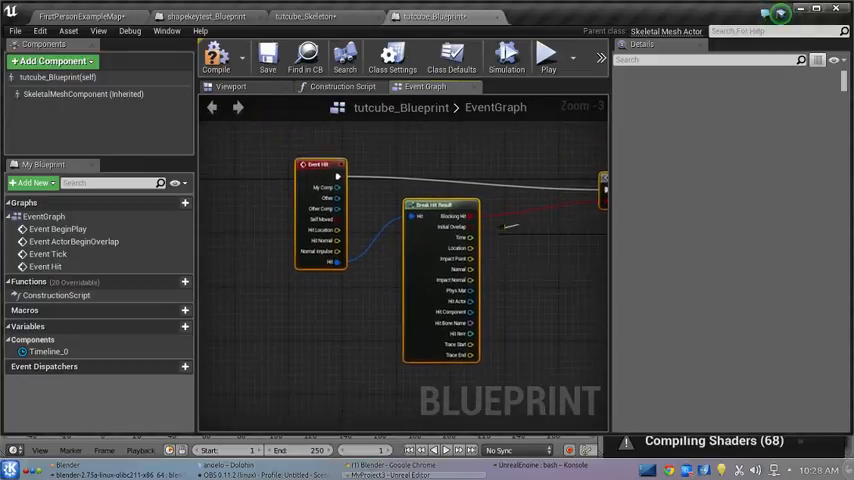
{"action": "mouse_move", "coordinate": [322, 174]}
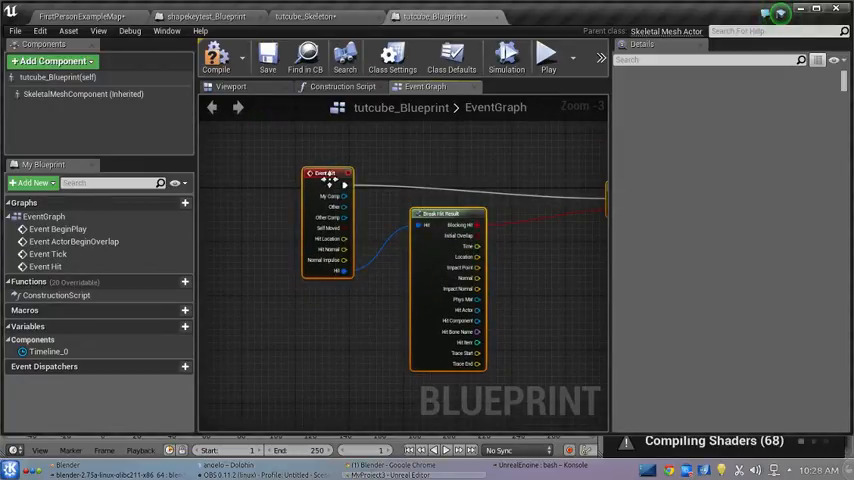
{"action": "mouse_move", "coordinate": [452, 216]}
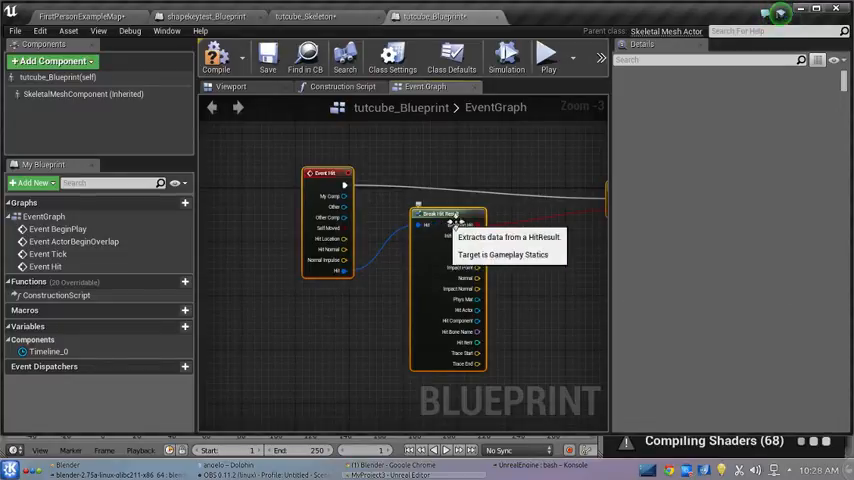
{"action": "mouse_move", "coordinate": [524, 288]}
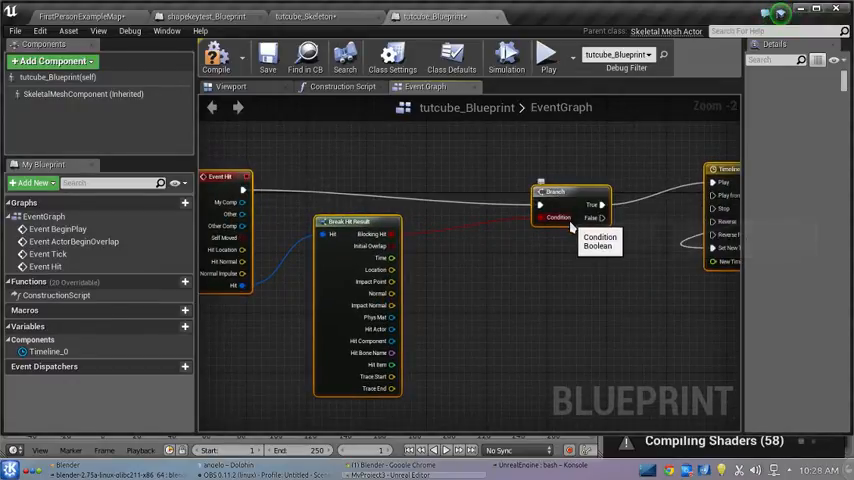
{"action": "mouse_move", "coordinate": [372, 240]}
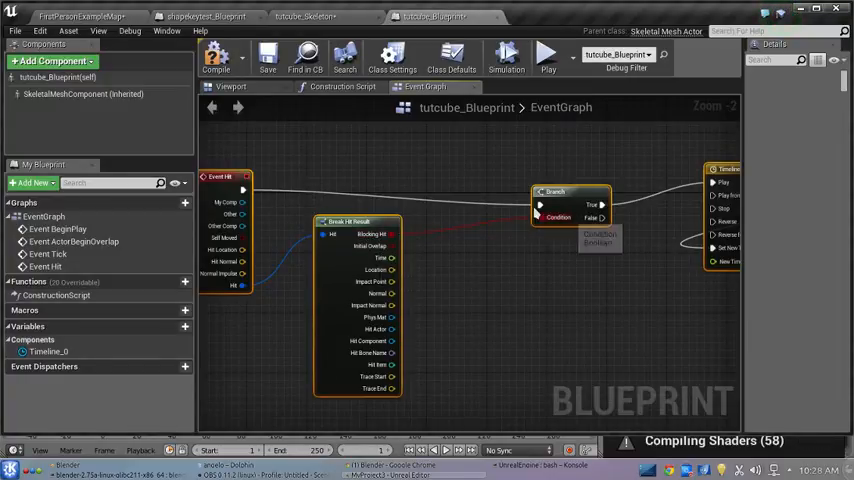
{"action": "mouse_move", "coordinate": [430, 192]}
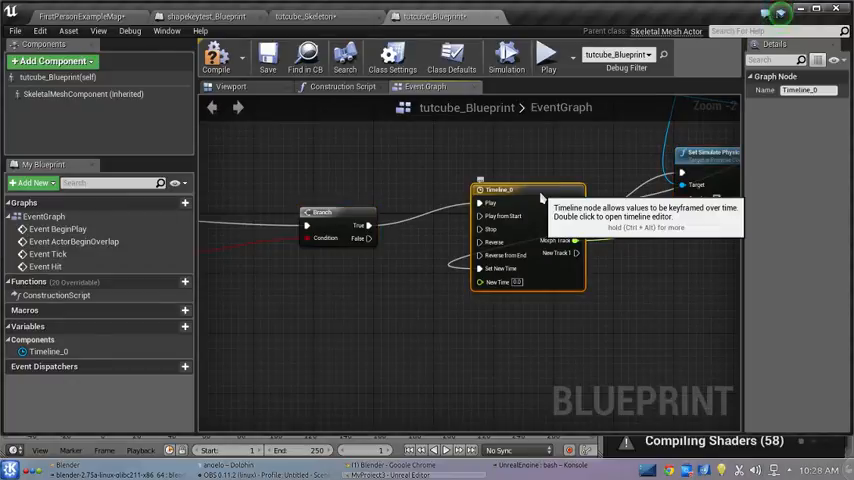
{"action": "double_click", "coordinate": [500, 190]}
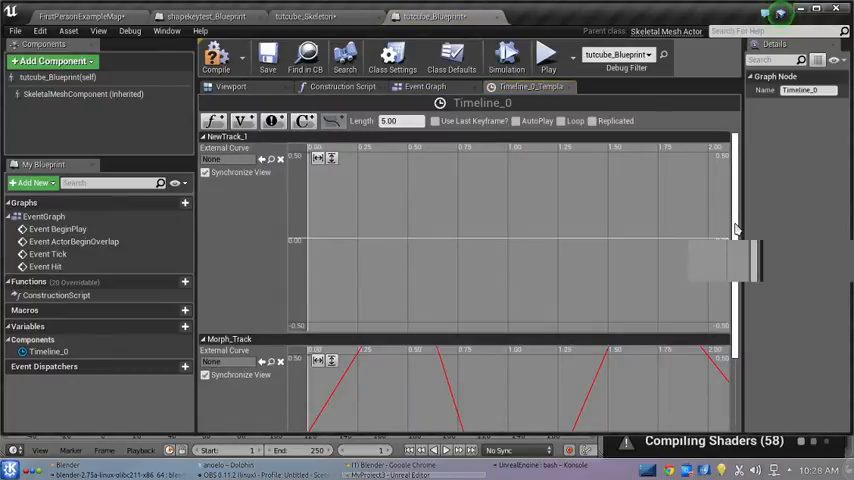
{"action": "scroll", "scroll_direction": "down", "scroll_amount": 3}
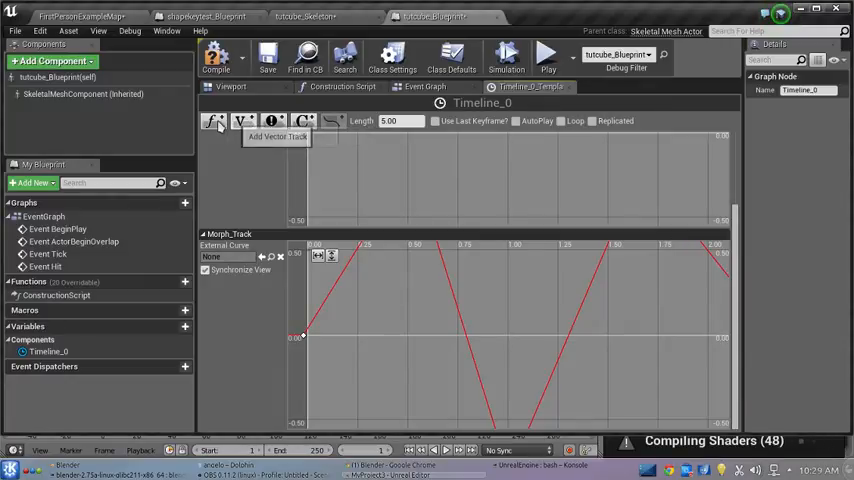
{"action": "mouse_move", "coordinate": [528, 328]}
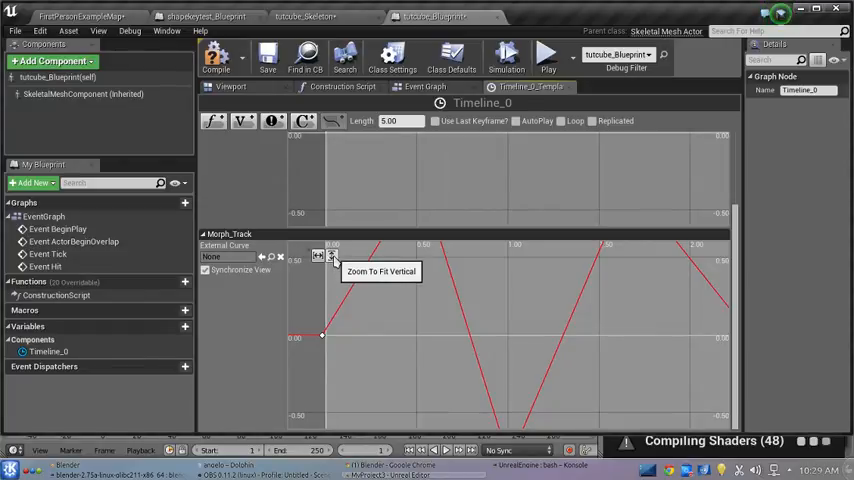
{"action": "left_click", "coordinate": [332, 256]}
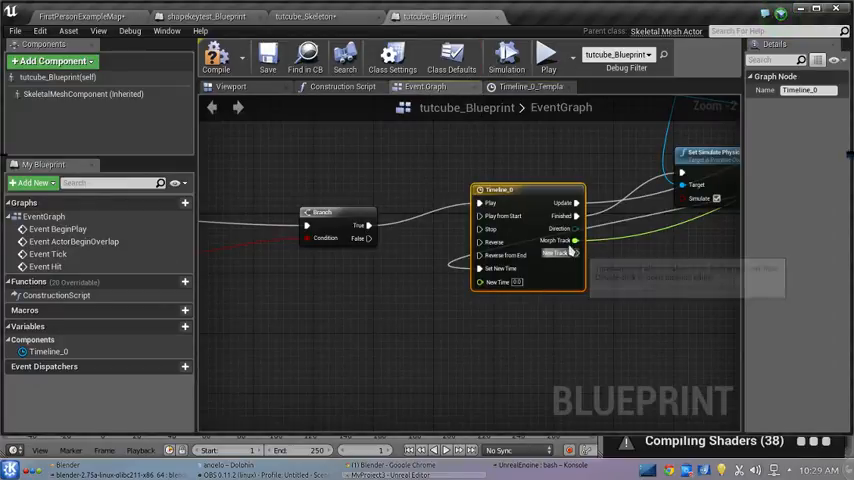
{"action": "mouse_move", "coordinate": [564, 240]}
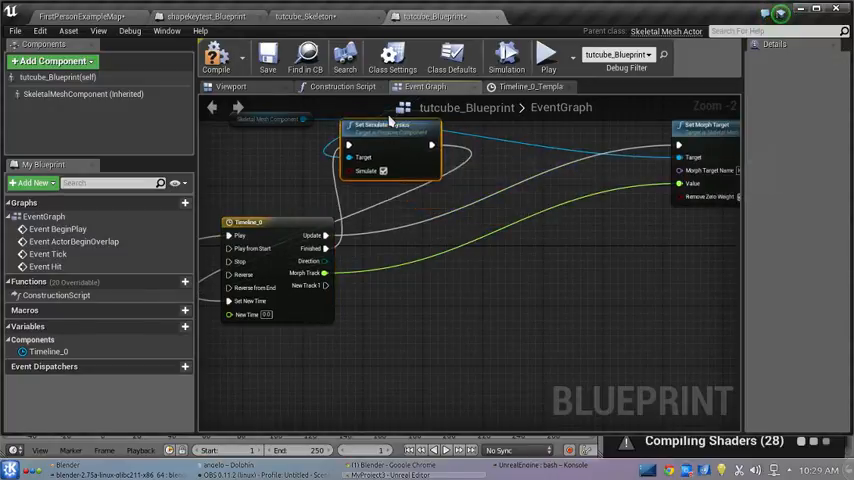
{"action": "mouse_move", "coordinate": [704, 128]}
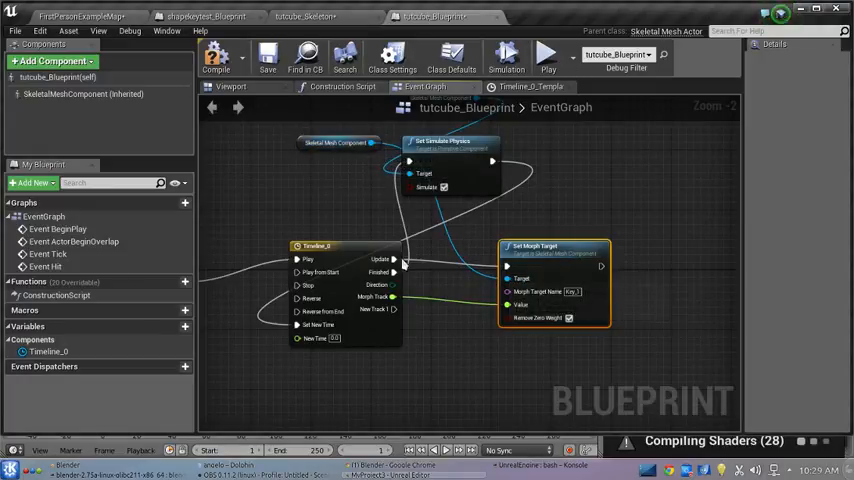
{"action": "mouse_move", "coordinate": [392, 260]}
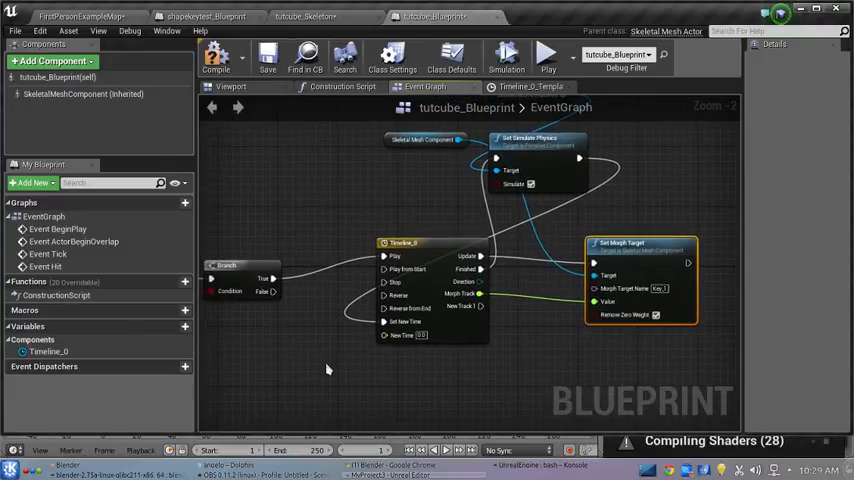
{"action": "mouse_move", "coordinate": [540, 140]}
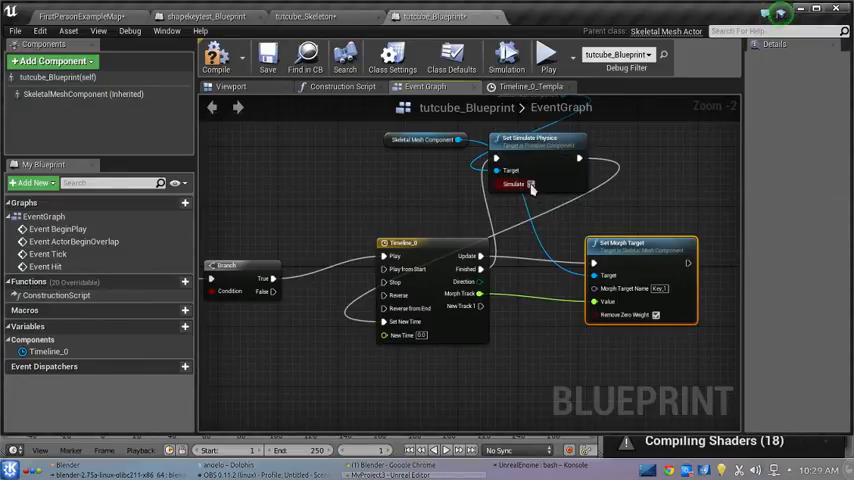
{"action": "mouse_move", "coordinate": [532, 184]}
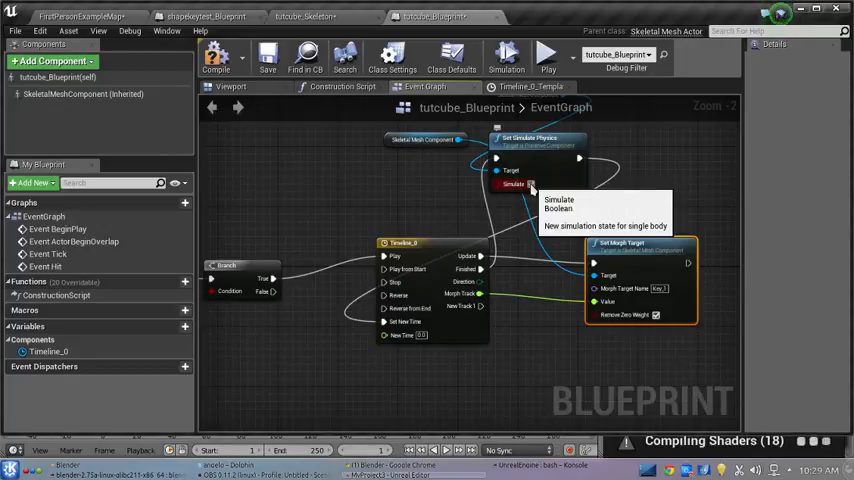
{"action": "mouse_move", "coordinate": [536, 230]}
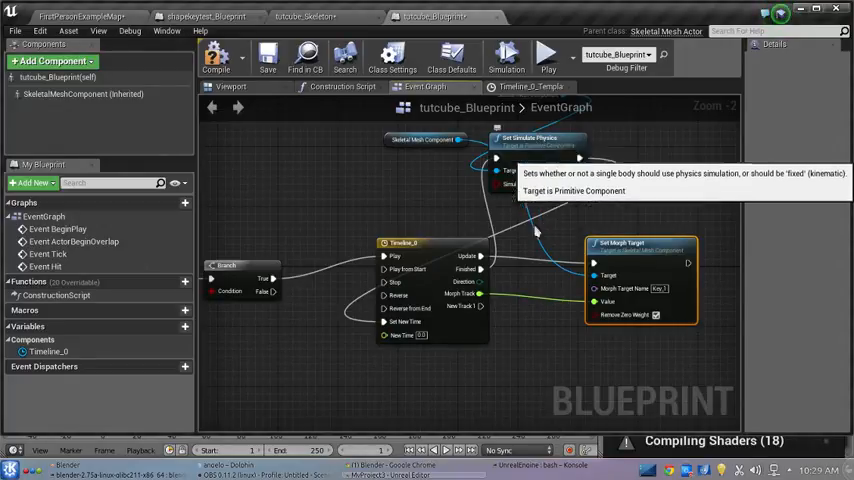
Step: Move Set Simulate Physics below Set Morph Target so Timeline_0 drives both on the mesh
{"action": "left_click_drag", "start_coordinate": [530, 136], "coordinate": [620, 356]}
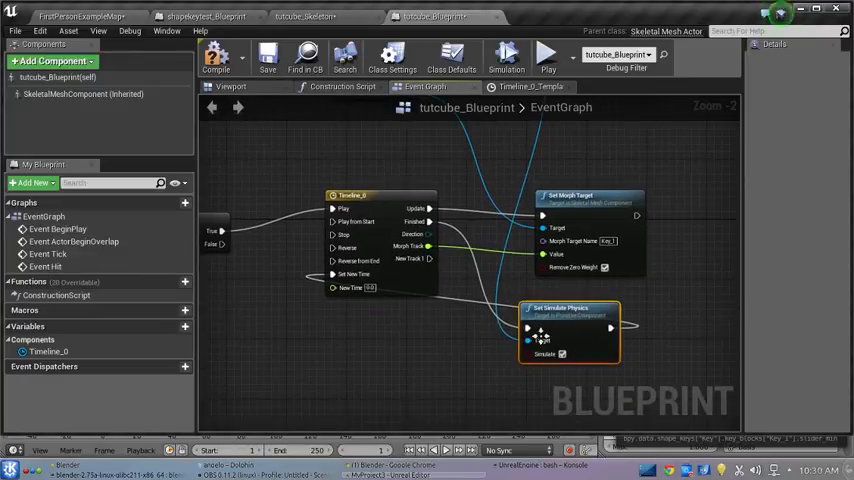
{"action": "mouse_move", "coordinate": [562, 354]}
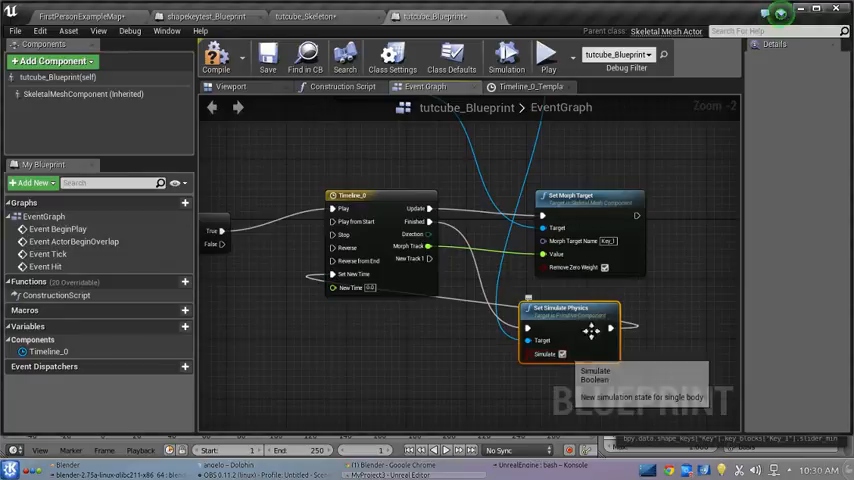
{"action": "mouse_move", "coordinate": [590, 300]}
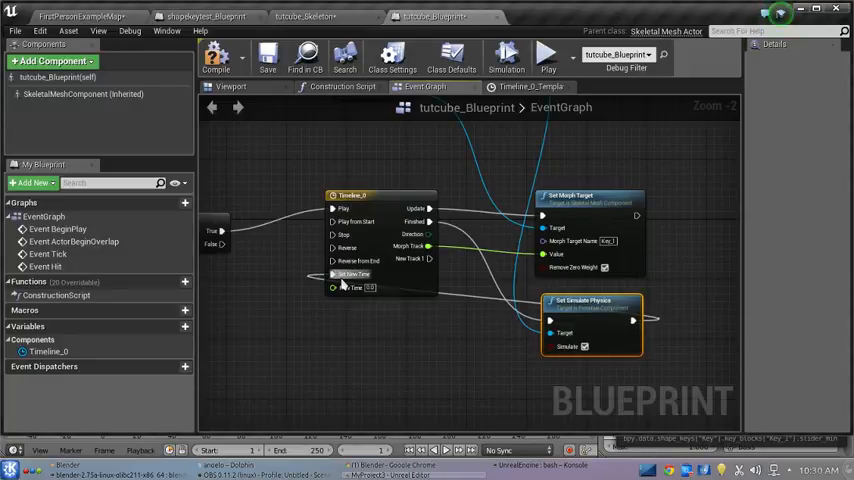
{"action": "mouse_move", "coordinate": [350, 288]}
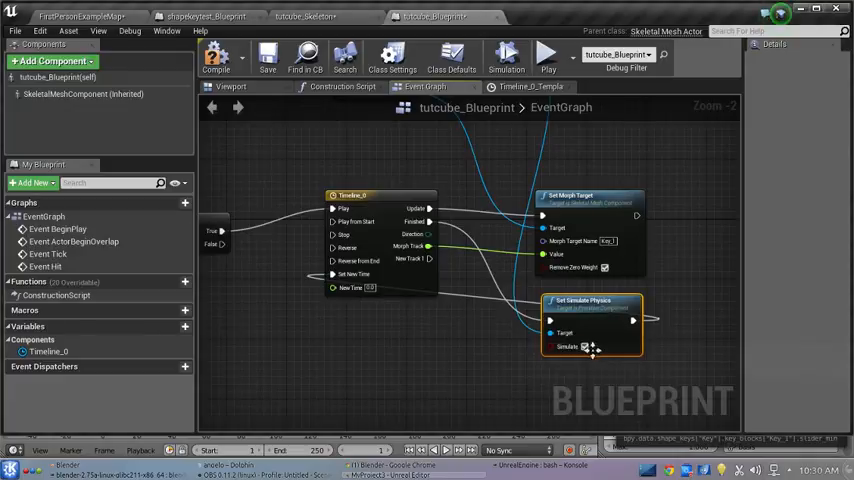
{"action": "mouse_move", "coordinate": [584, 348]}
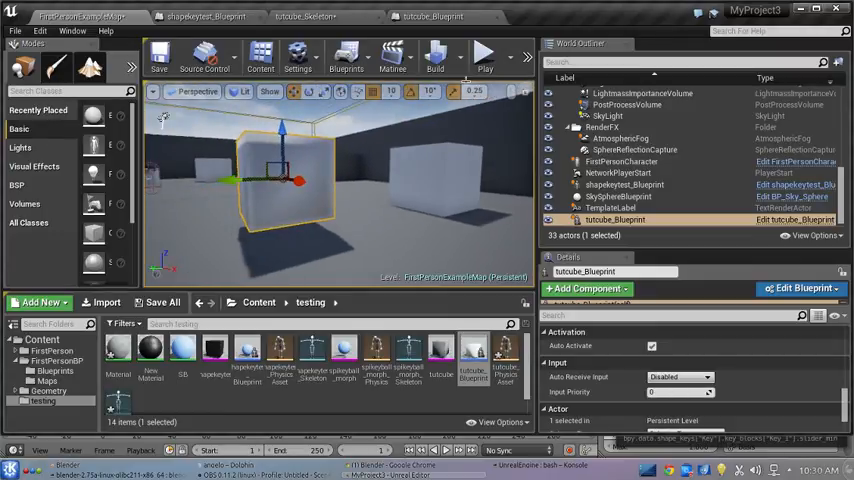
Step: Check the tutcube Blueprint graph once more, then play the level as a first-person character
{"action": "left_click", "coordinate": [484, 56]}
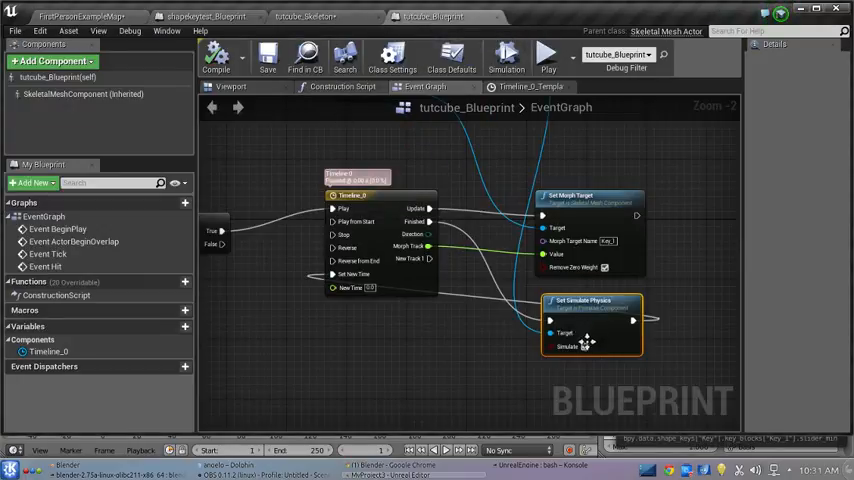
{"action": "mouse_move", "coordinate": [584, 348]}
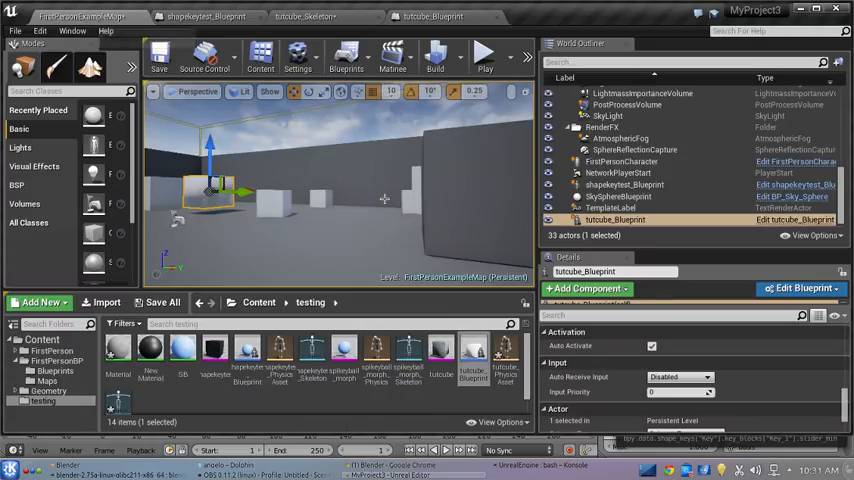
{"action": "mouse_move", "coordinate": [484, 52]}
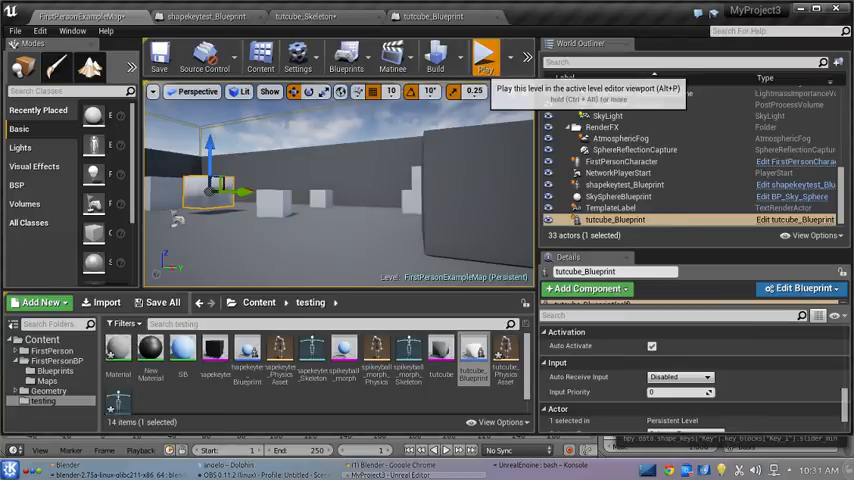
{"action": "left_click", "coordinate": [484, 56]}
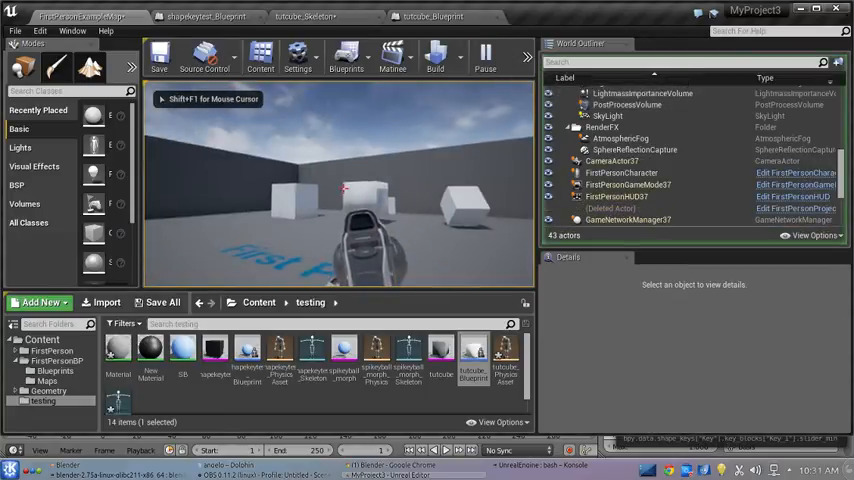